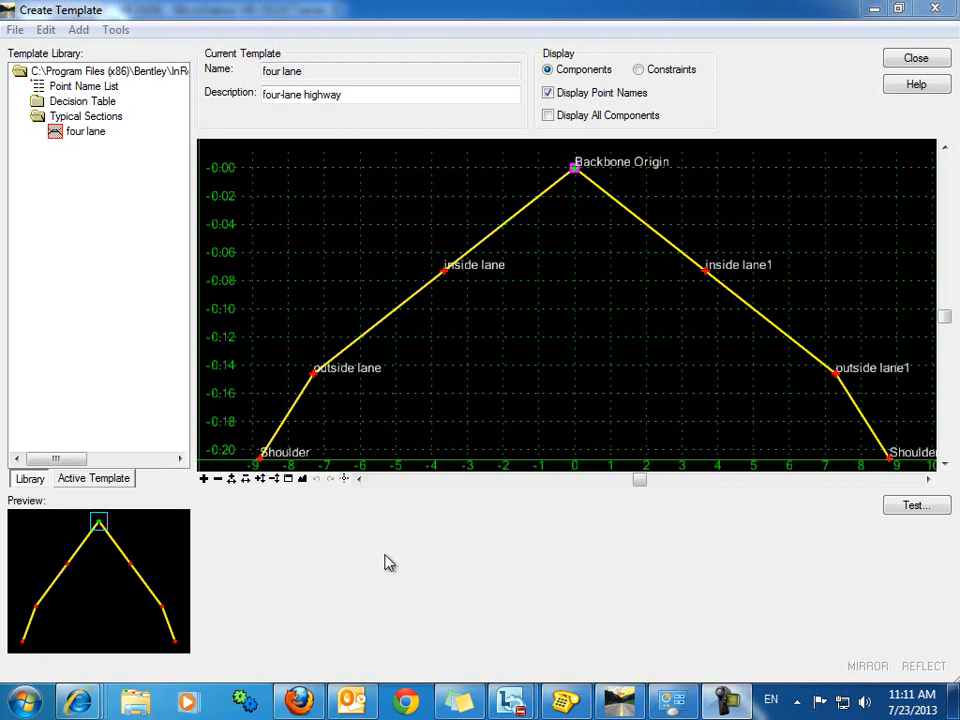
pyautogui.moveTo(576, 210)
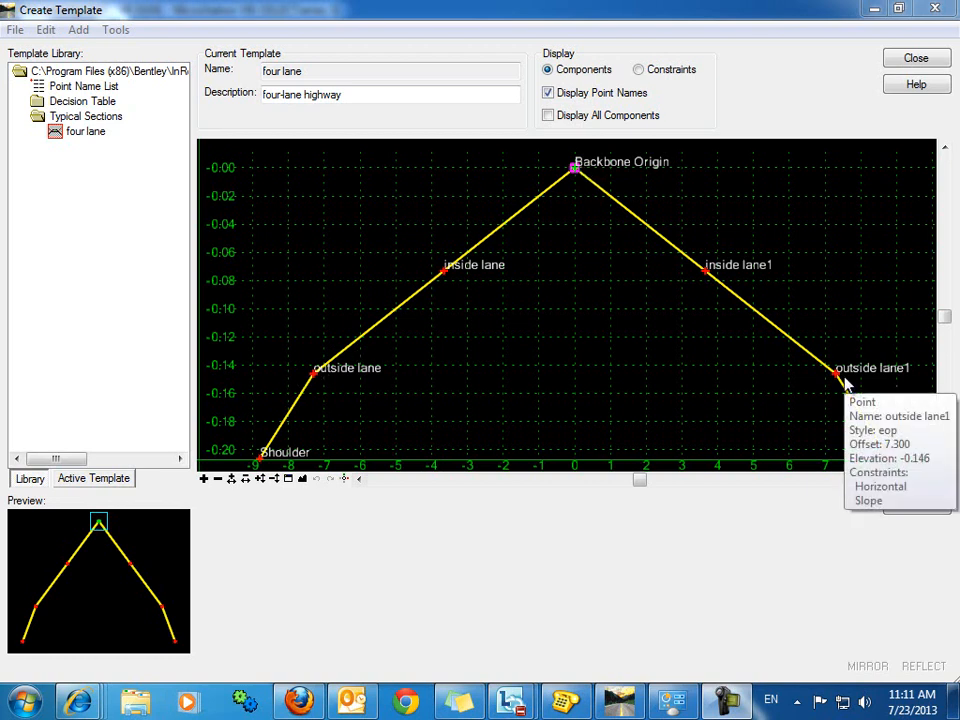
pyautogui.moveTo(430, 240)
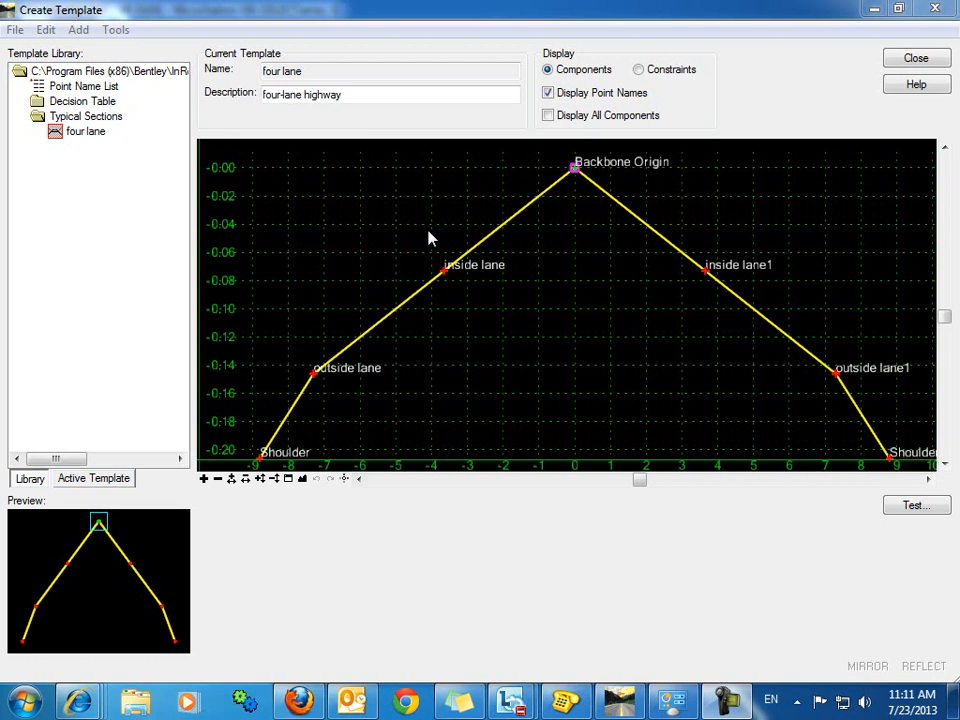
pyautogui.moveTo(476, 364)
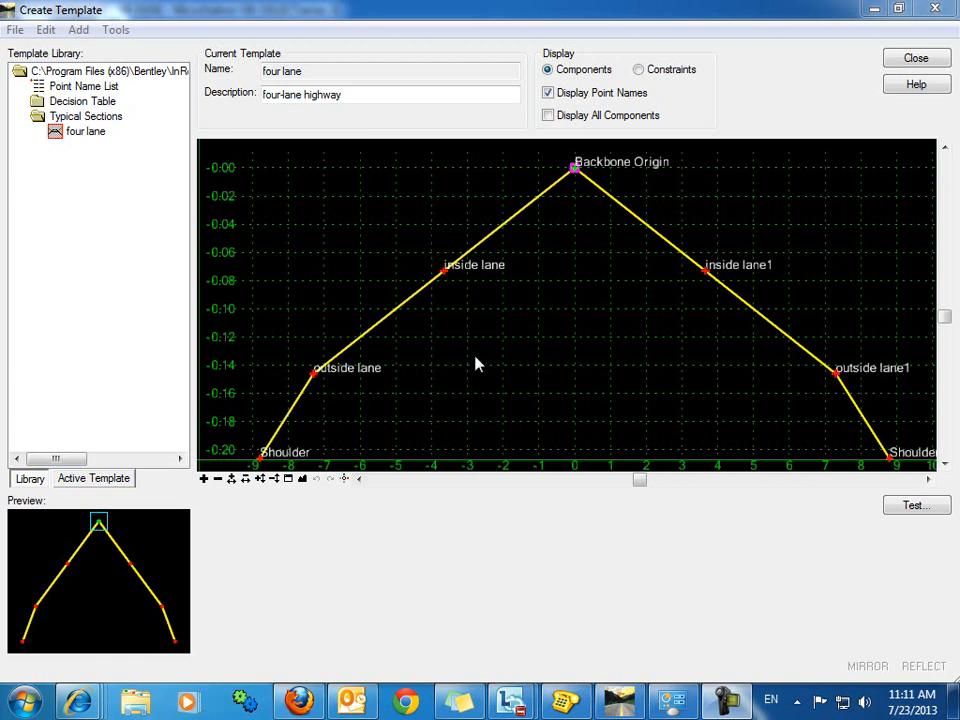
pyautogui.moveTo(580, 160)
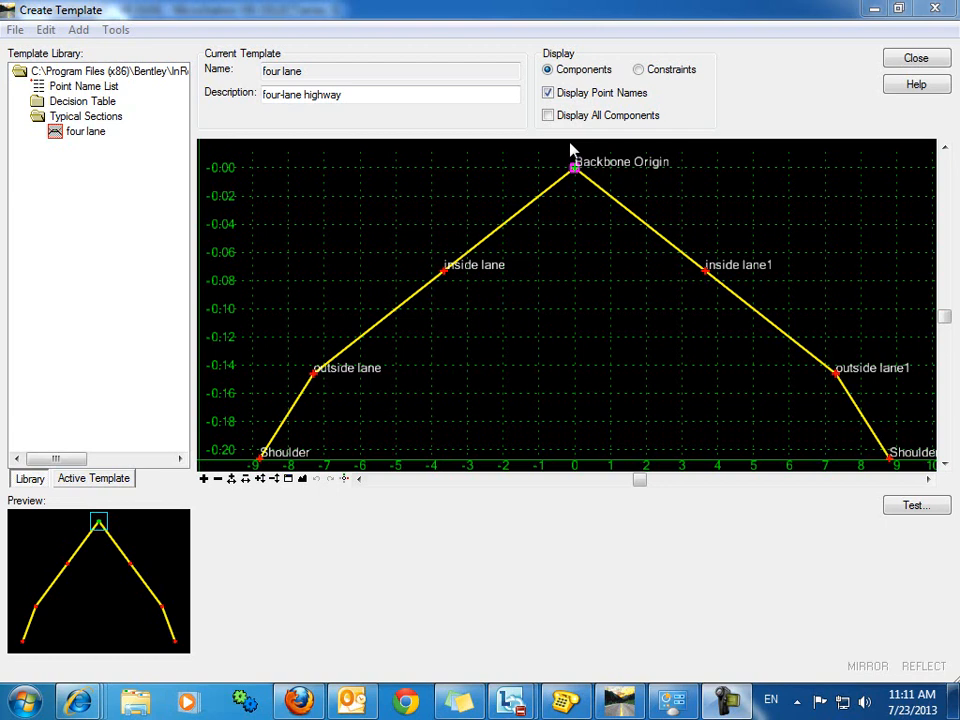
pyautogui.moveTo(368, 370)
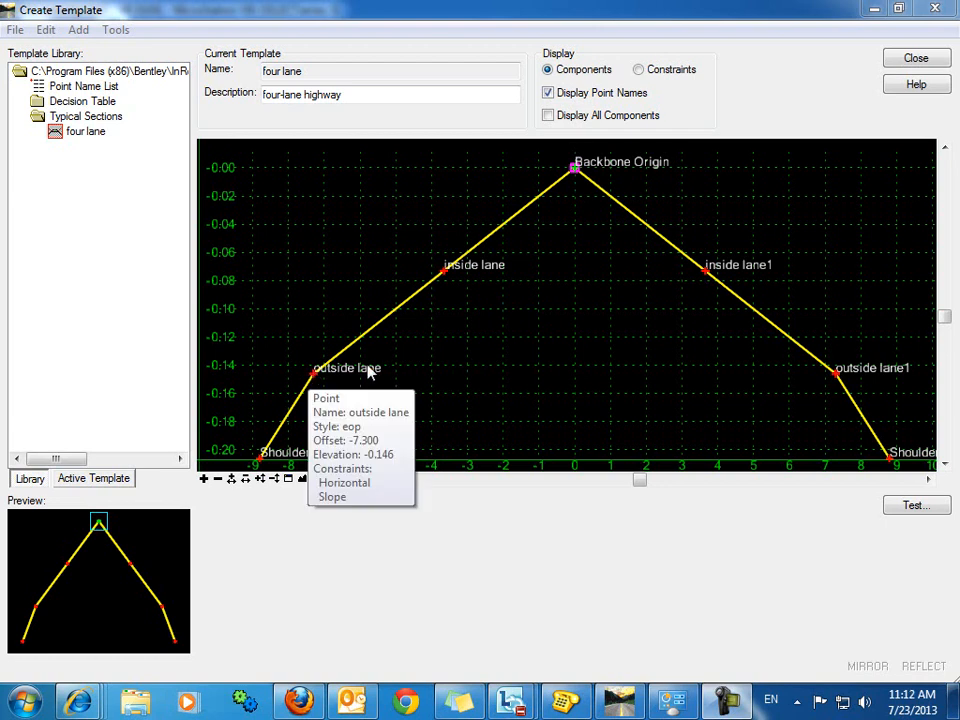
pyautogui.moveTo(490, 368)
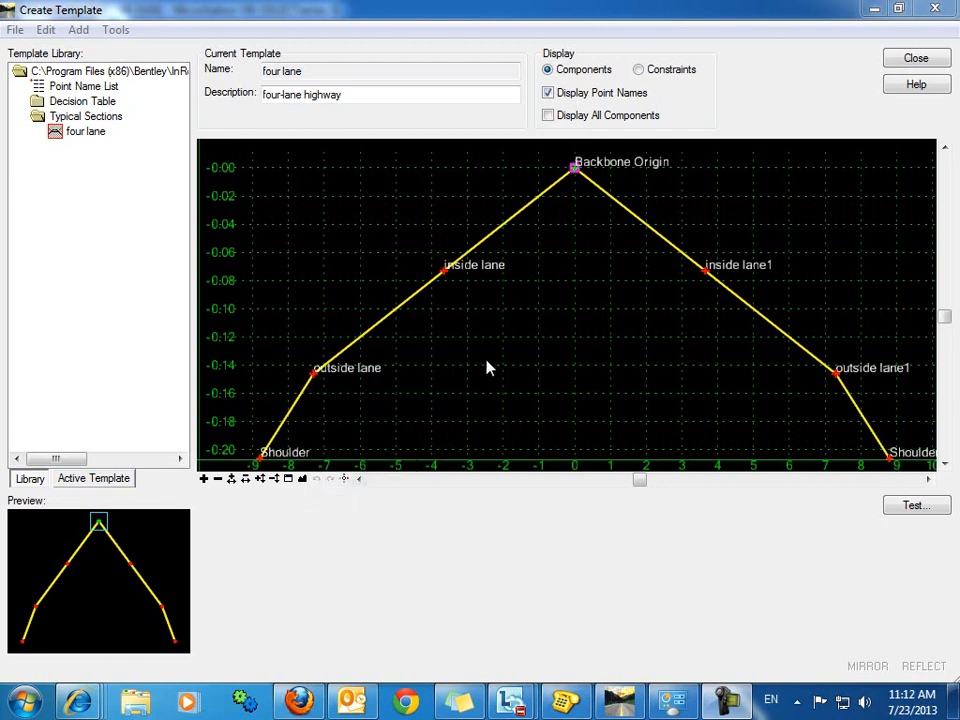
pyautogui.moveTo(496, 224)
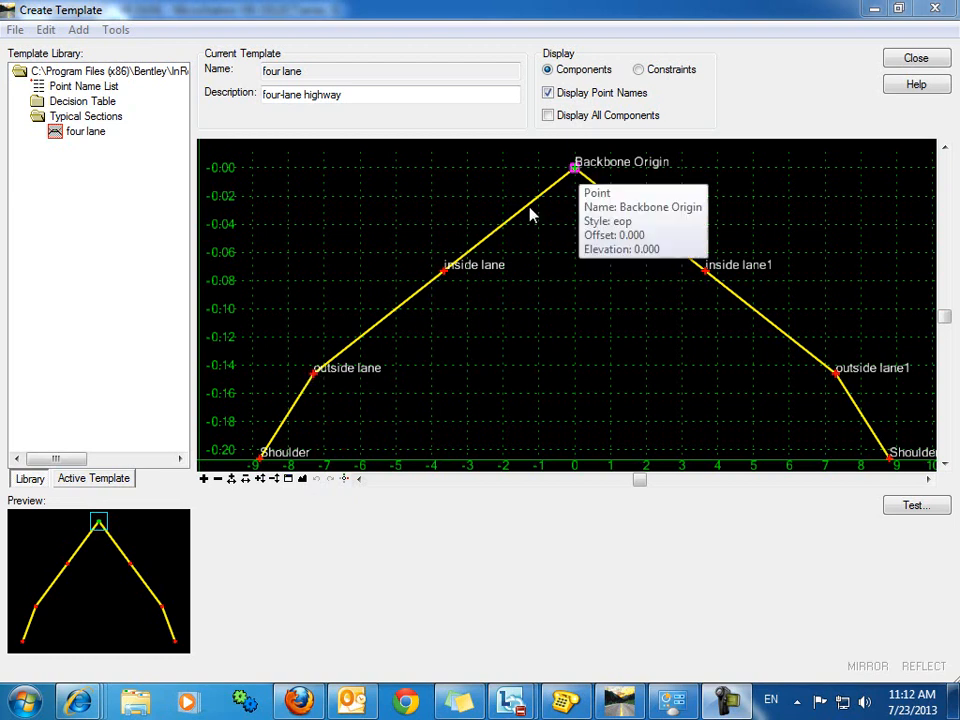
pyautogui.moveTo(590, 250)
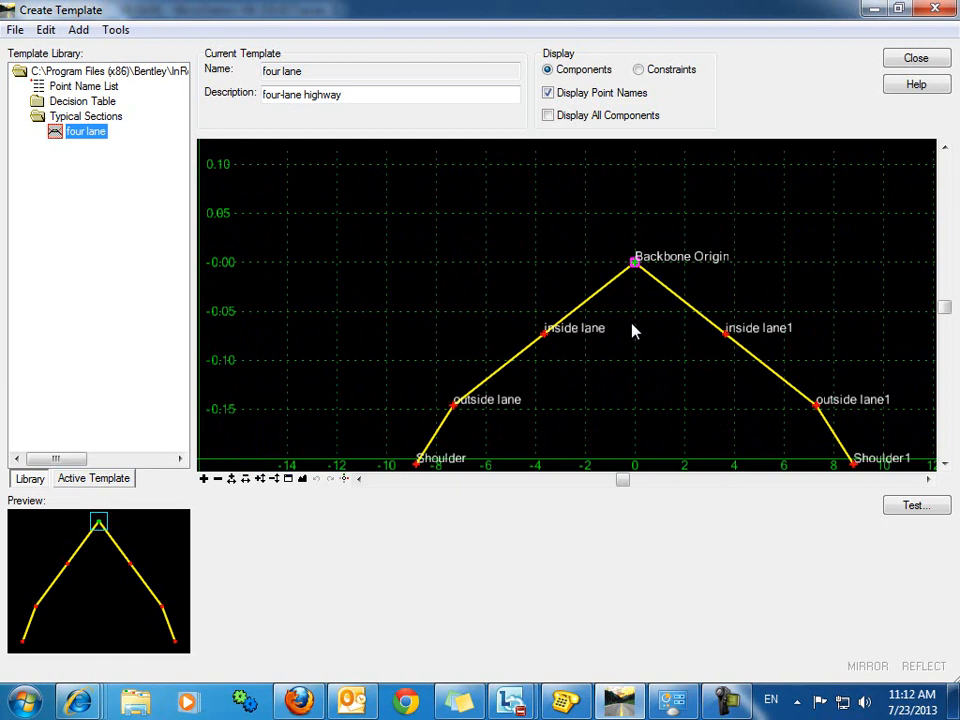
pyautogui.moveTo(638, 284)
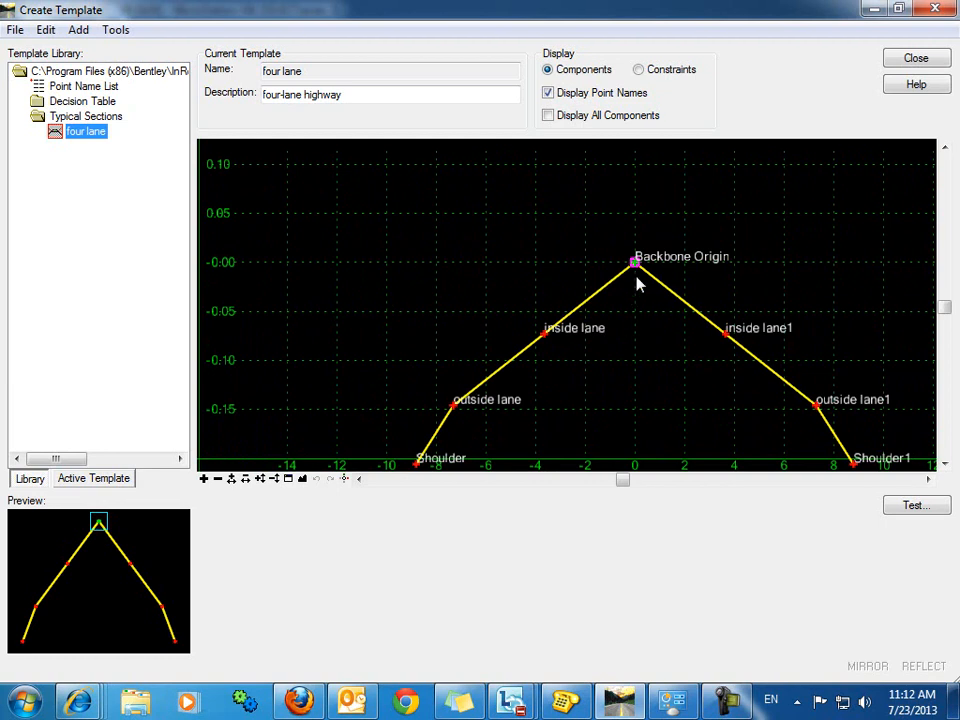
# Step: Draw a constrained closed component over the left lanes and finish it
pyautogui.rightClick(636, 264)
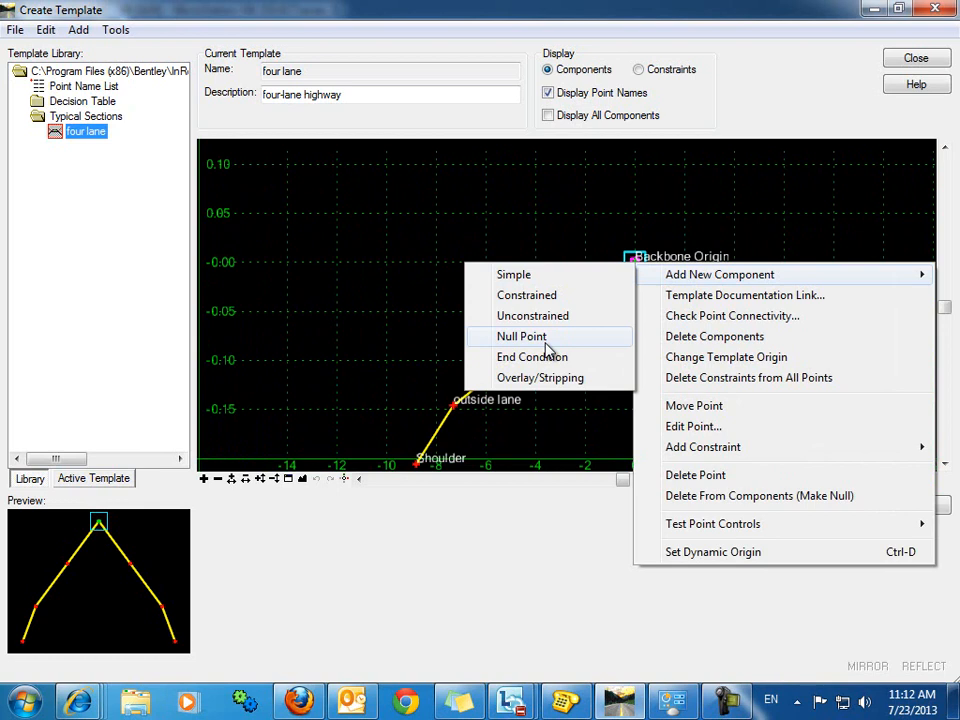
pyautogui.moveTo(548, 296)
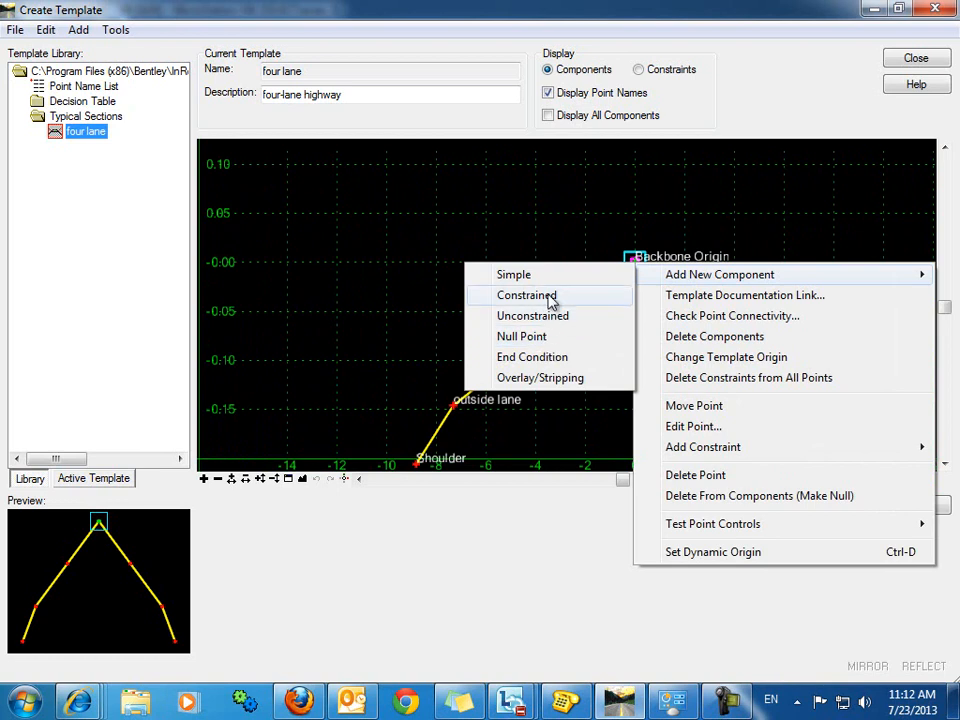
pyautogui.click(512, 274)
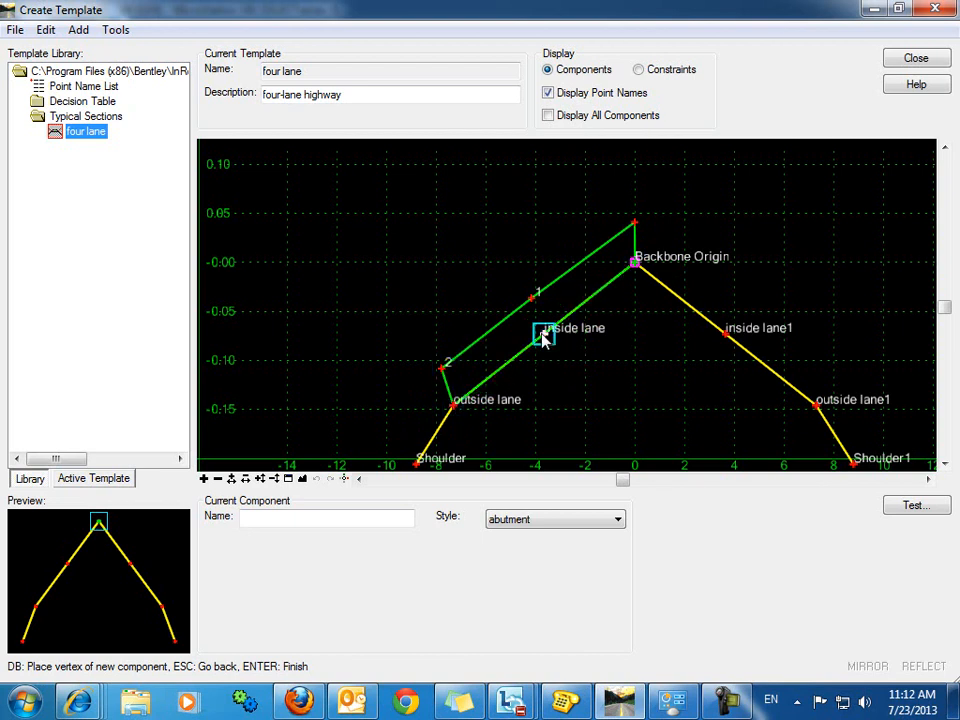
pyautogui.rightClick(544, 336)
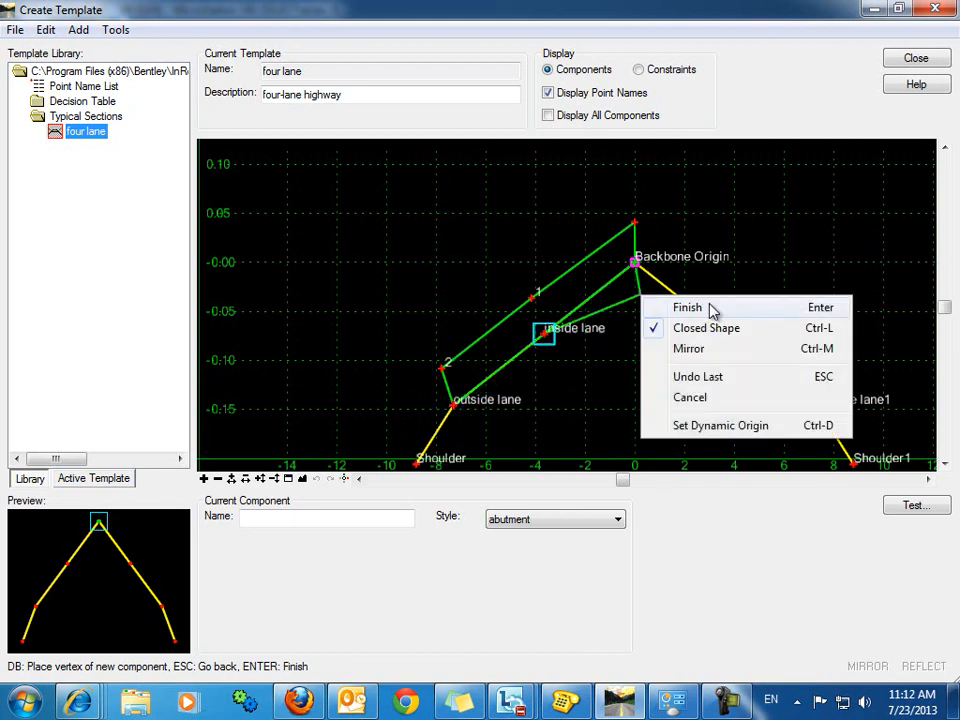
pyautogui.moveTo(688, 312)
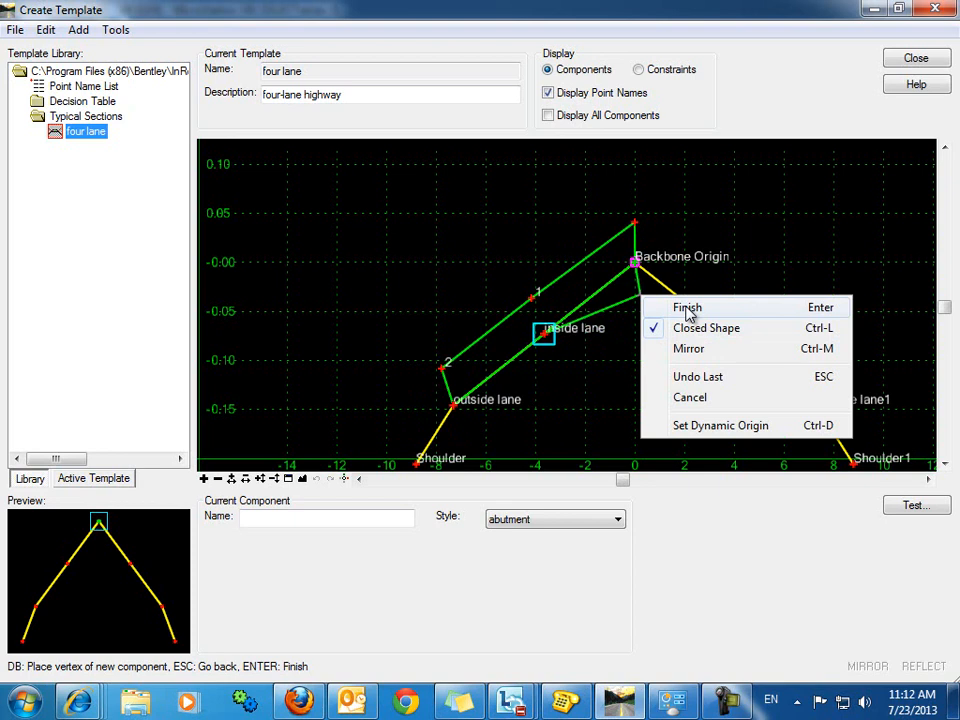
pyautogui.click(688, 308)
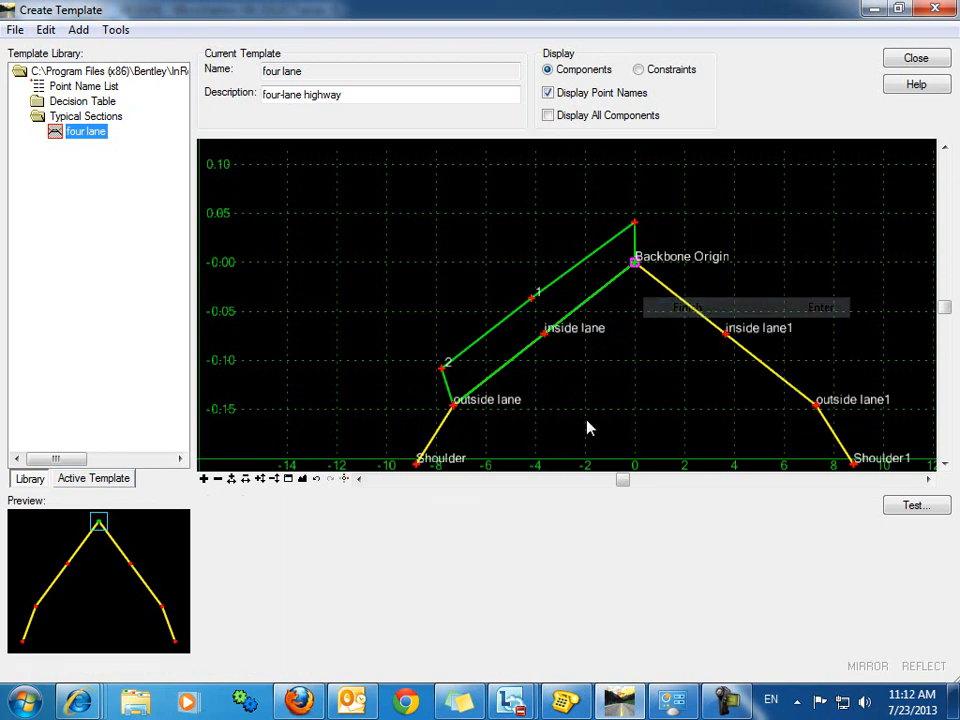
pyautogui.moveTo(628, 386)
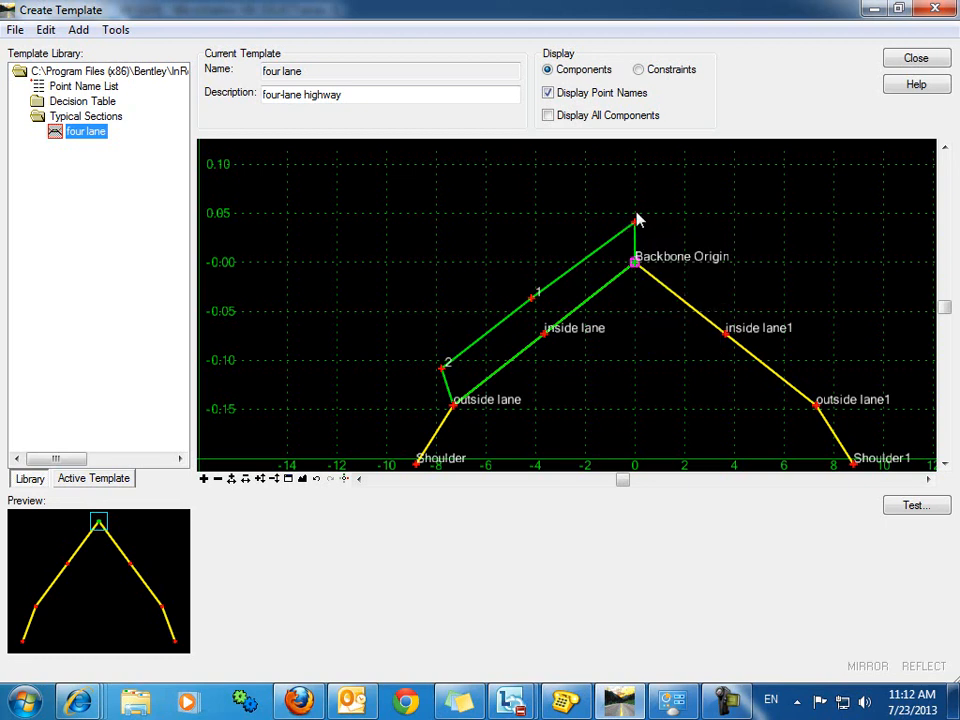
pyautogui.moveTo(636, 224)
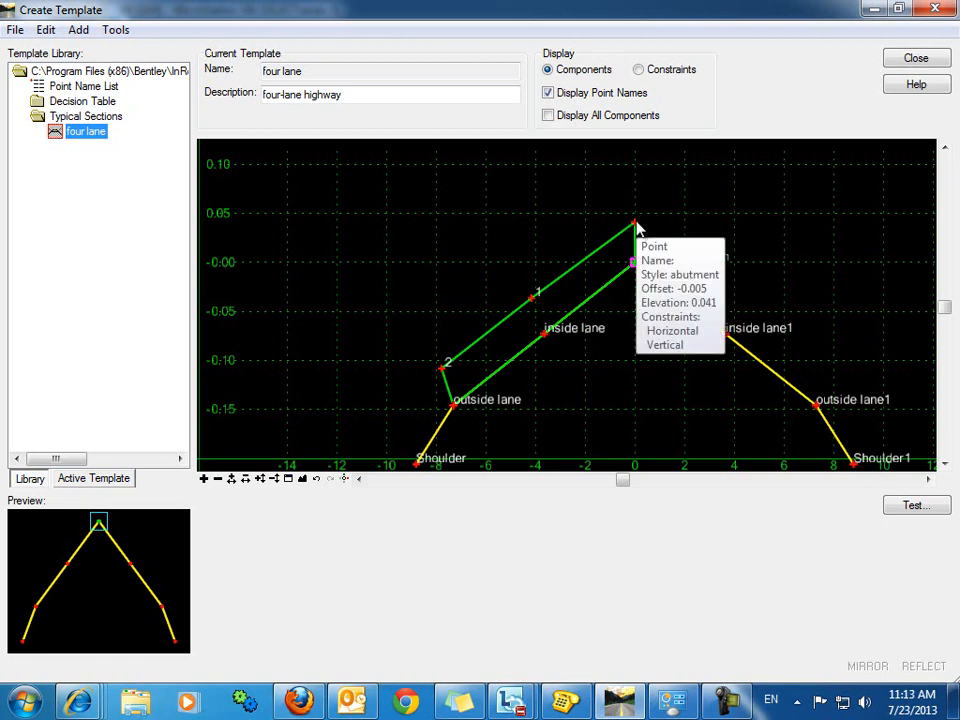
pyautogui.moveTo(656, 220)
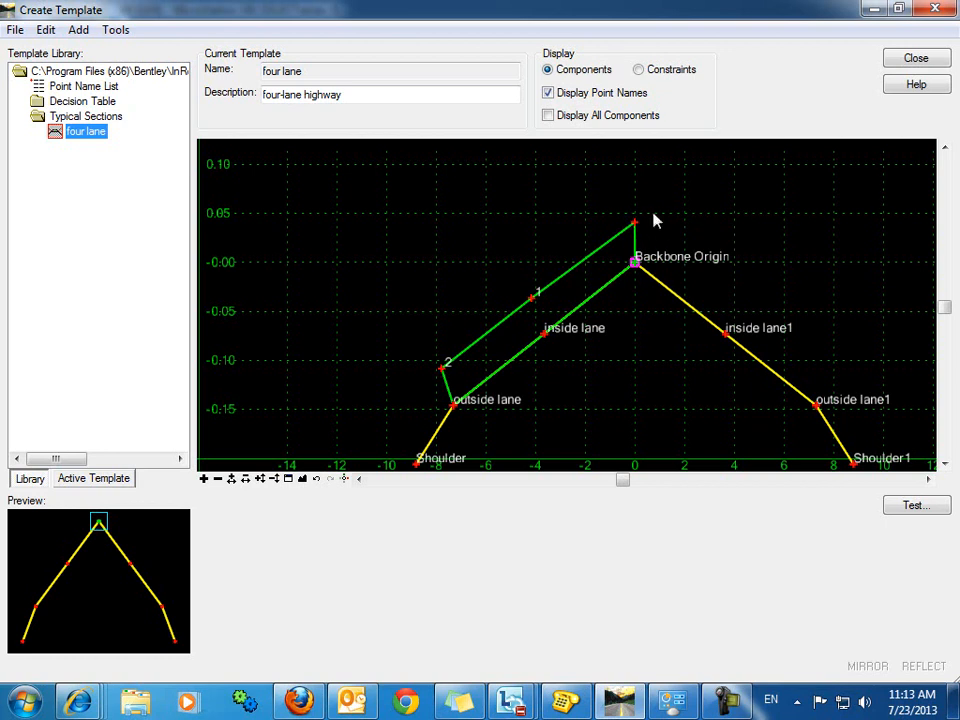
pyautogui.moveTo(636, 222)
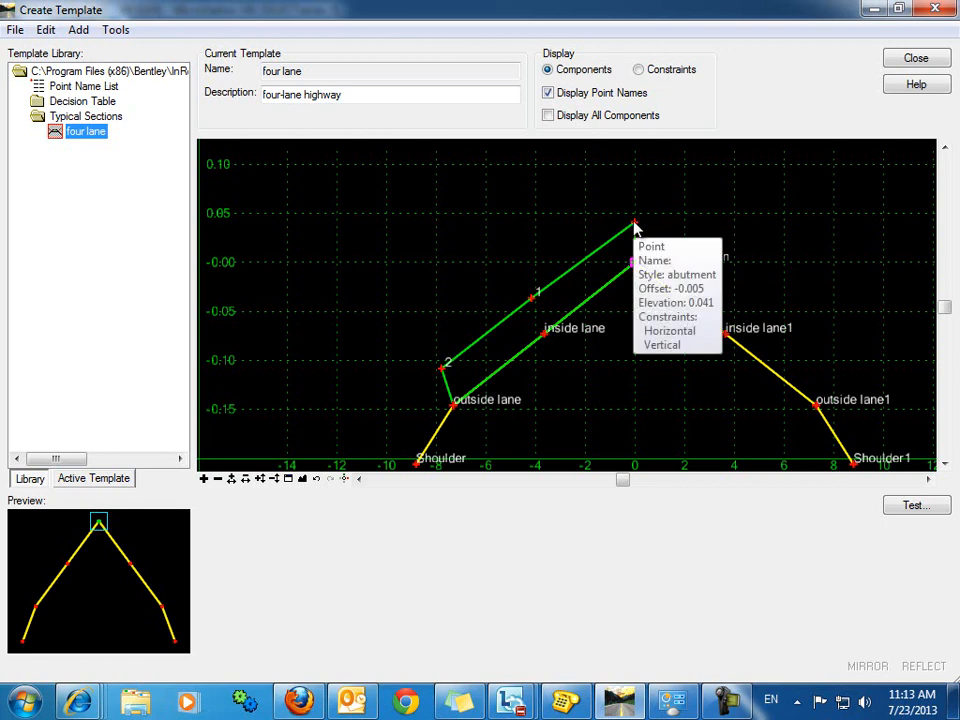
# Step: Name the top point overlay origin with 0.050 vertical offset above Backbone Origin
pyautogui.doubleClick(636, 222)
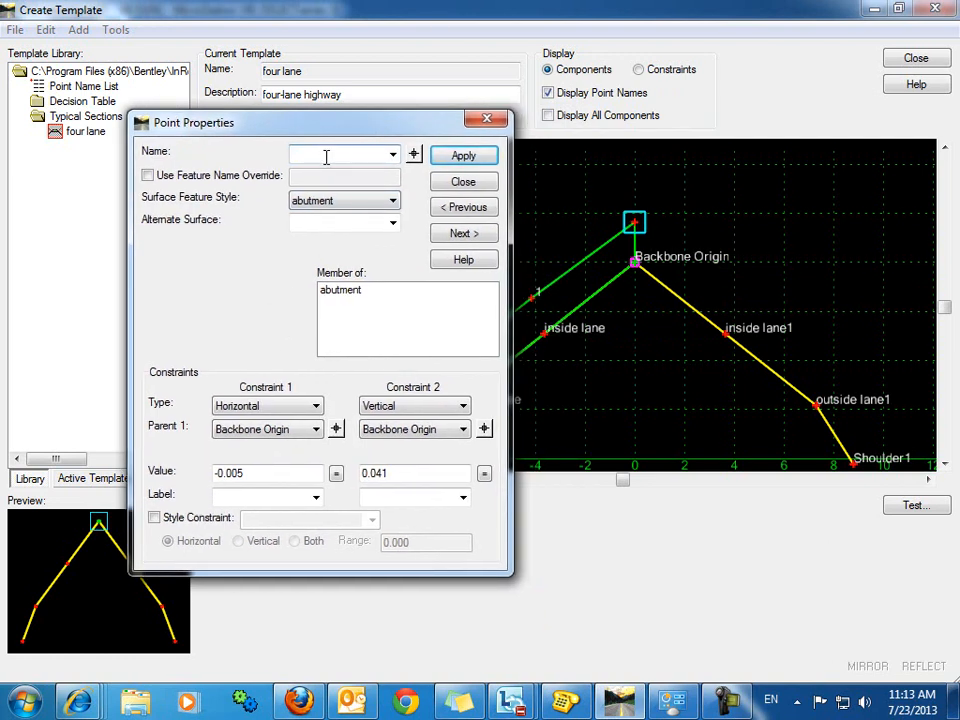
pyautogui.write('overlay origin')
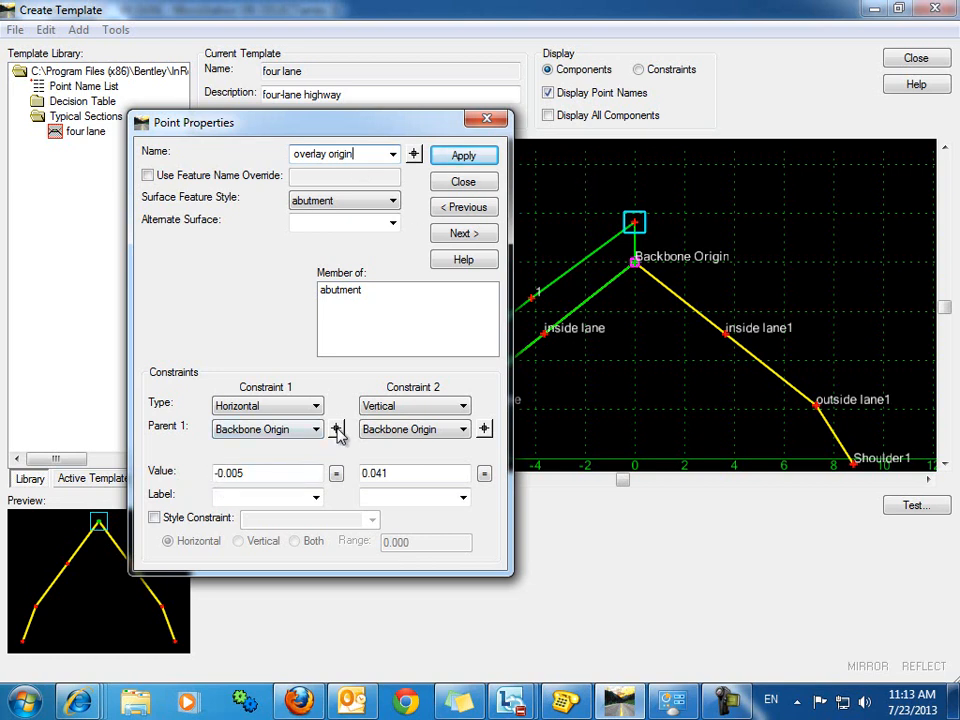
pyautogui.moveTo(704, 308)
pyautogui.write('0.00')
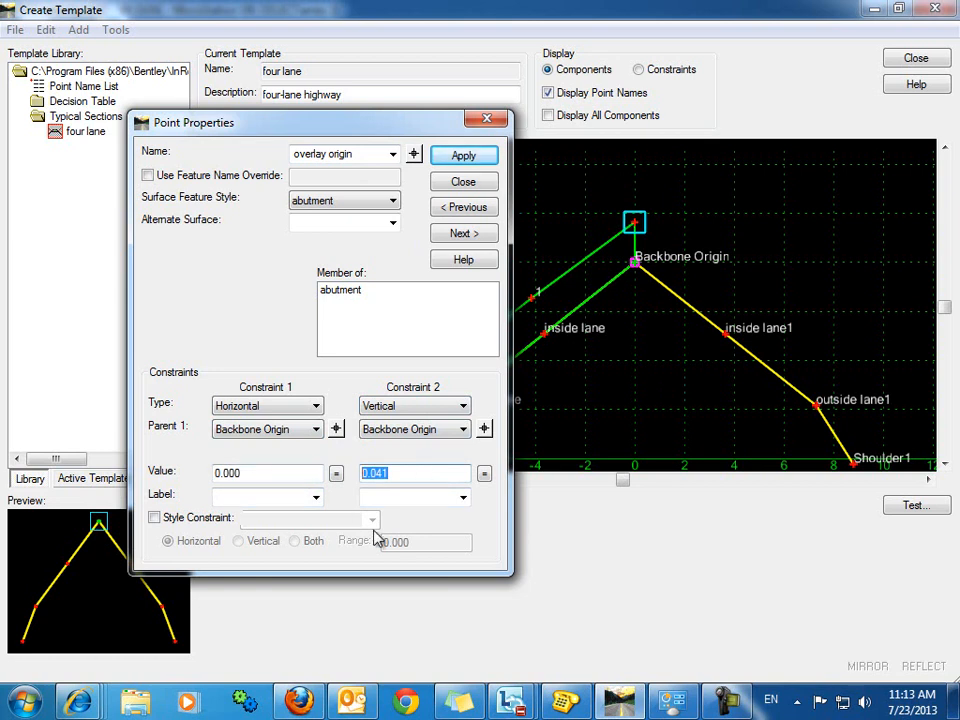
pyautogui.write('0.050')
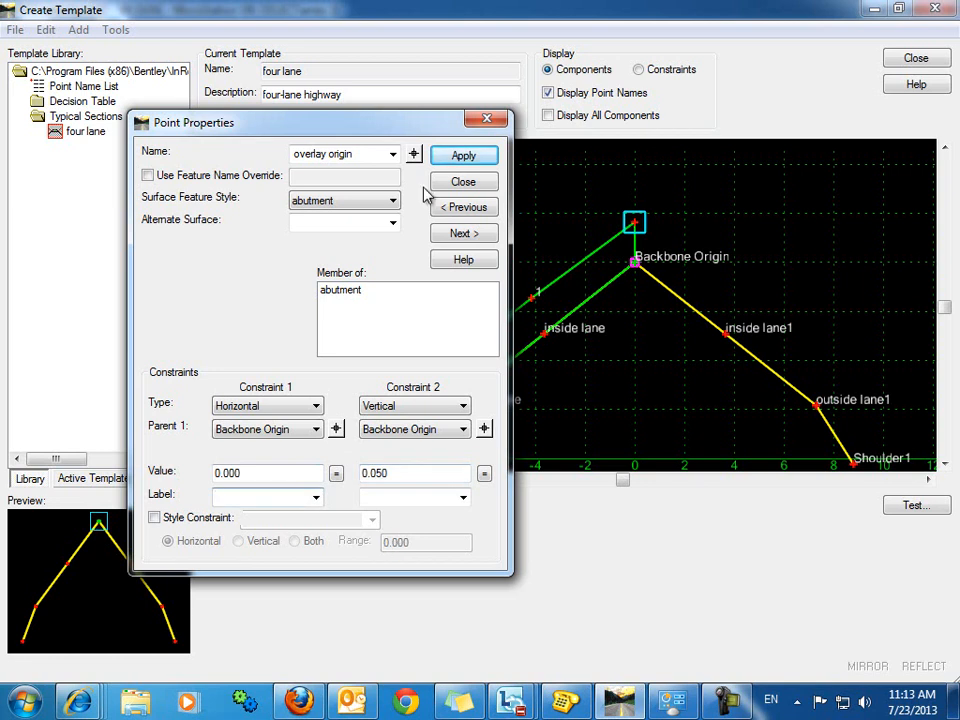
pyautogui.click(464, 156)
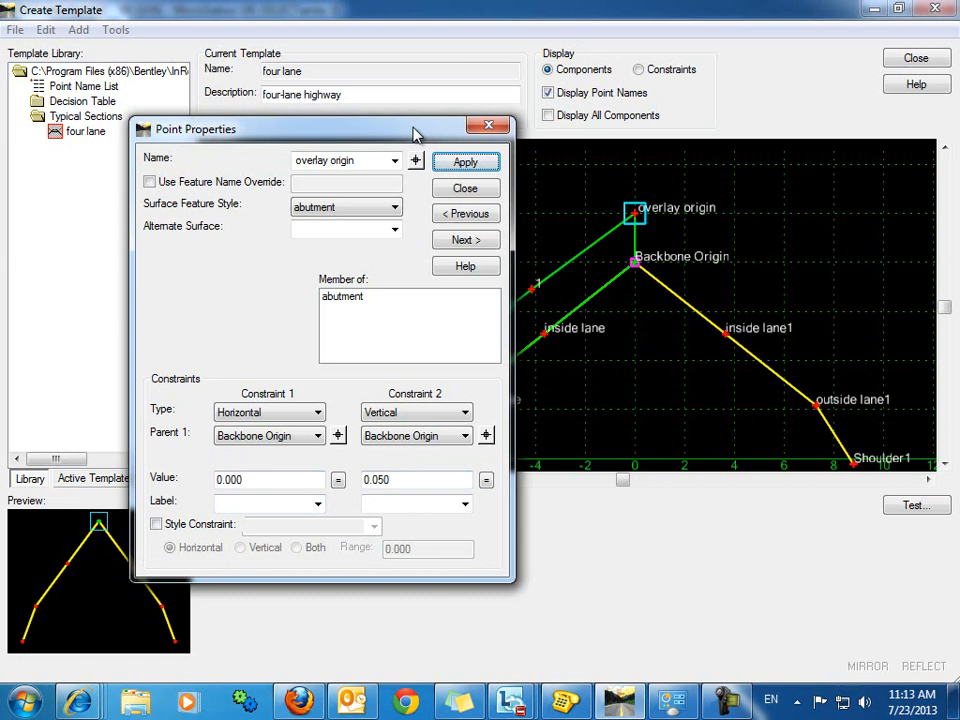
pyautogui.click(464, 188)
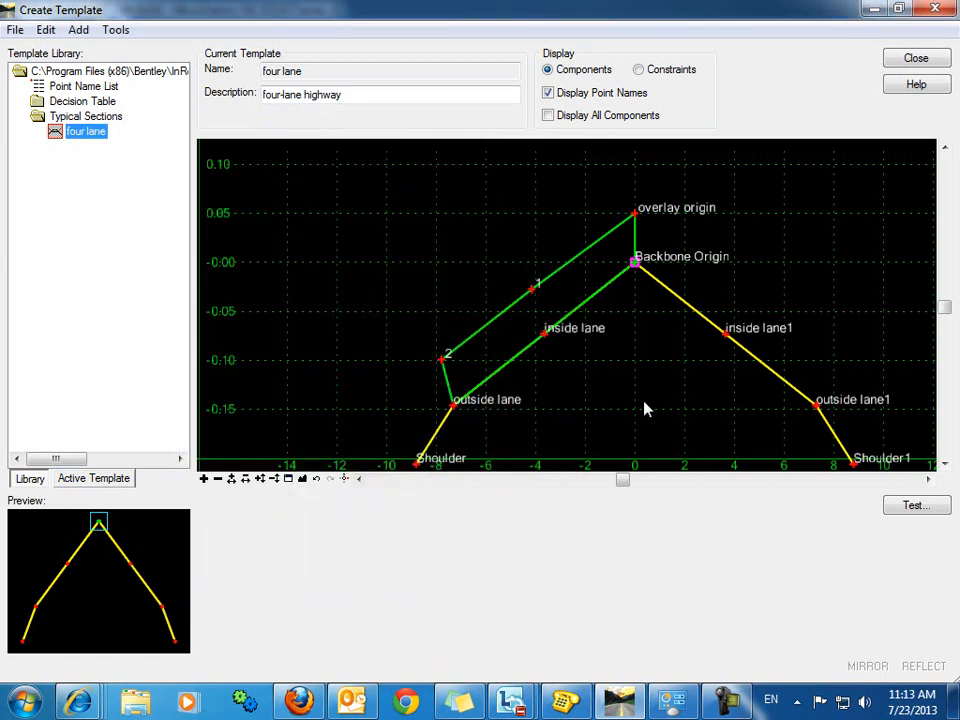
pyautogui.moveTo(636, 218)
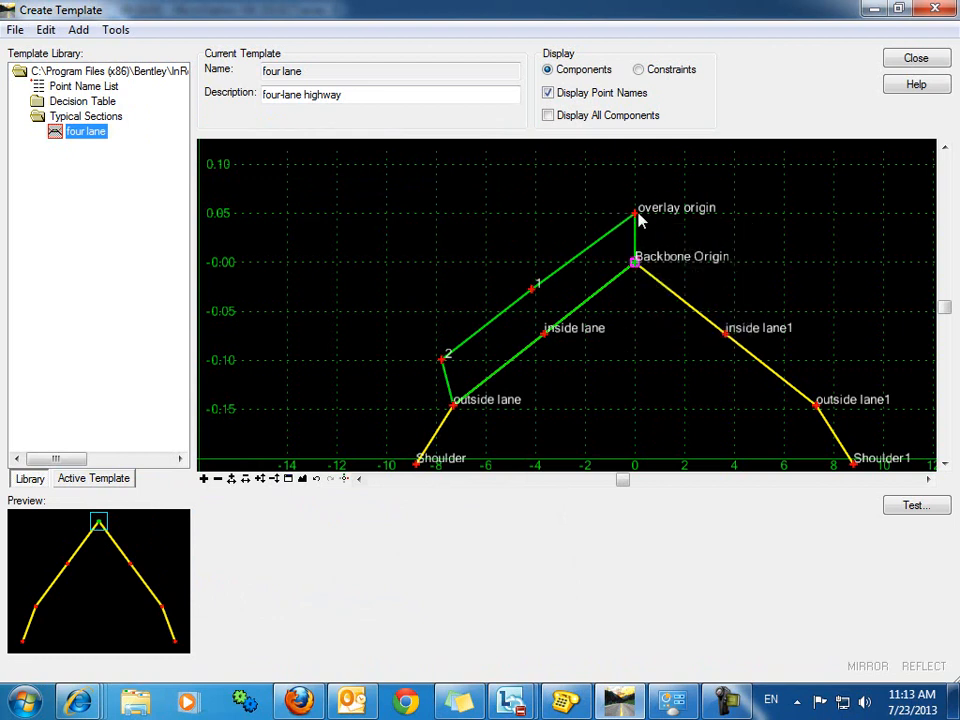
pyautogui.moveTo(532, 316)
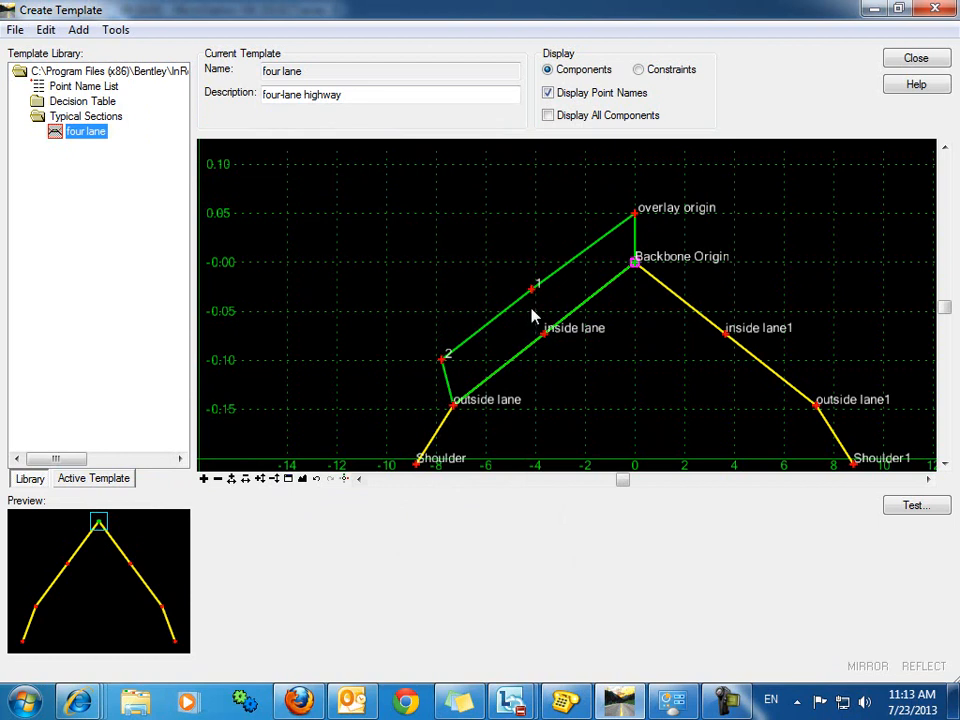
pyautogui.moveTo(534, 292)
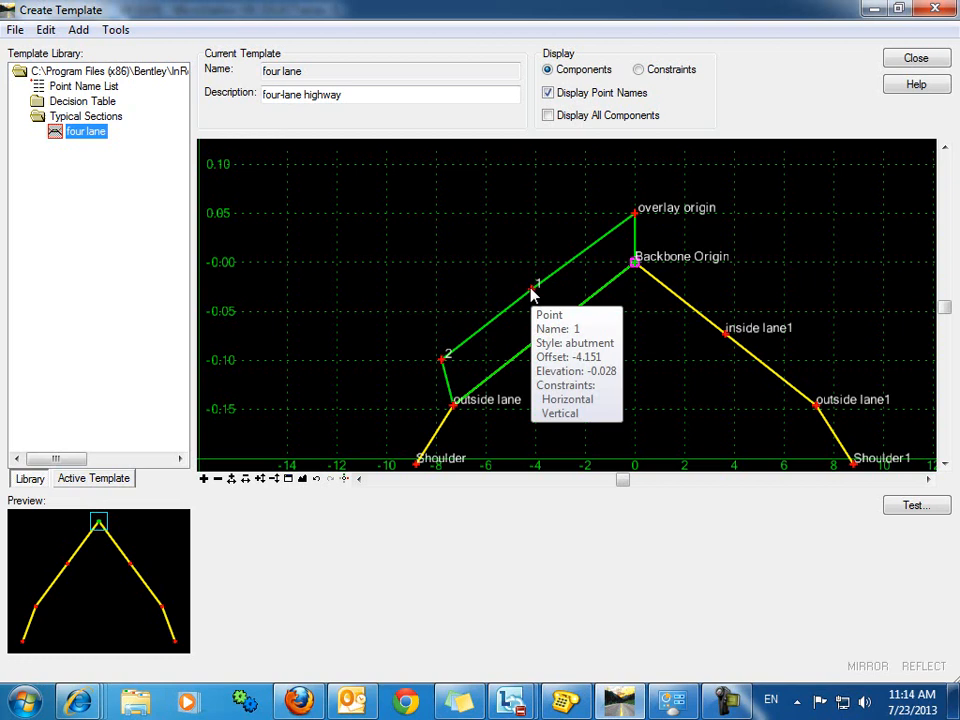
# Step: Rename point 1 overlay inside lane with inside lane as its horizontal parent, keeping overlay origin second
pyautogui.doubleClick(536, 288)
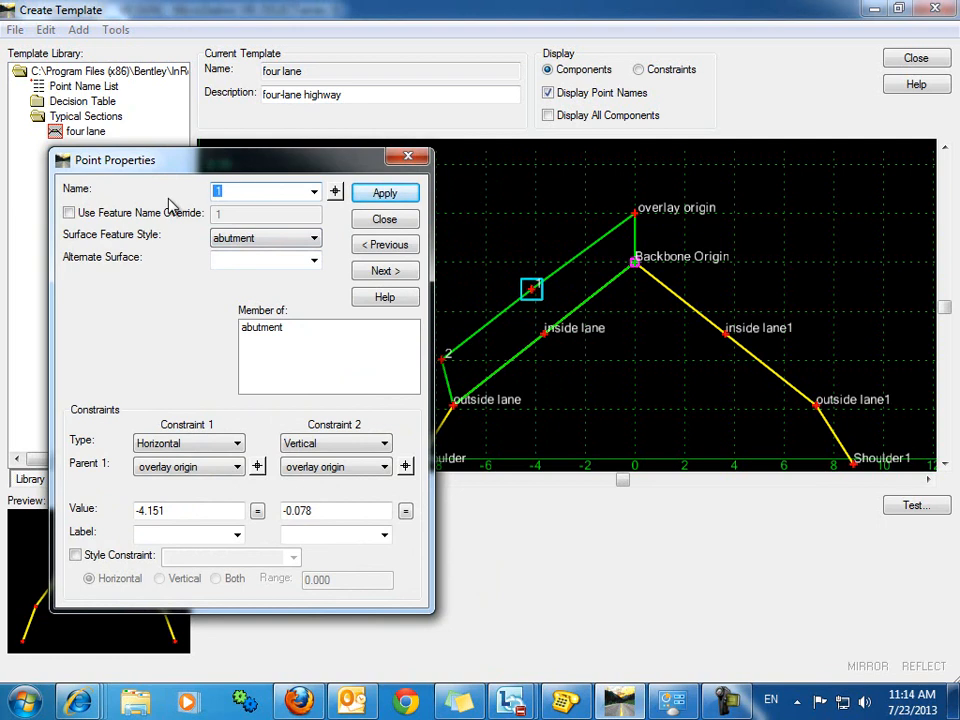
pyautogui.write('overlay ind')
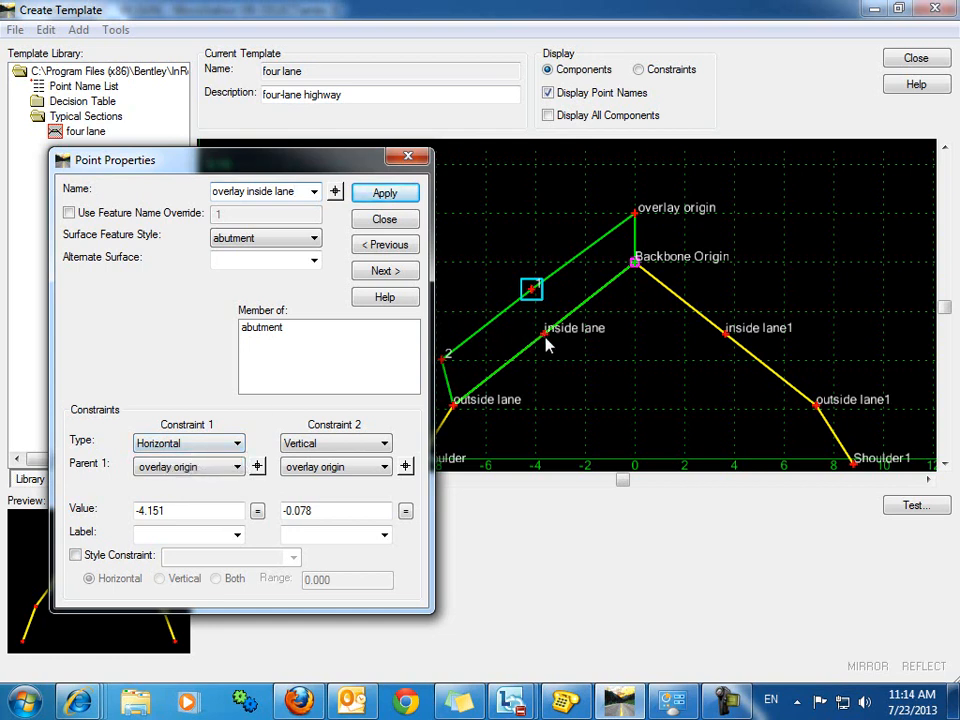
pyautogui.moveTo(544, 316)
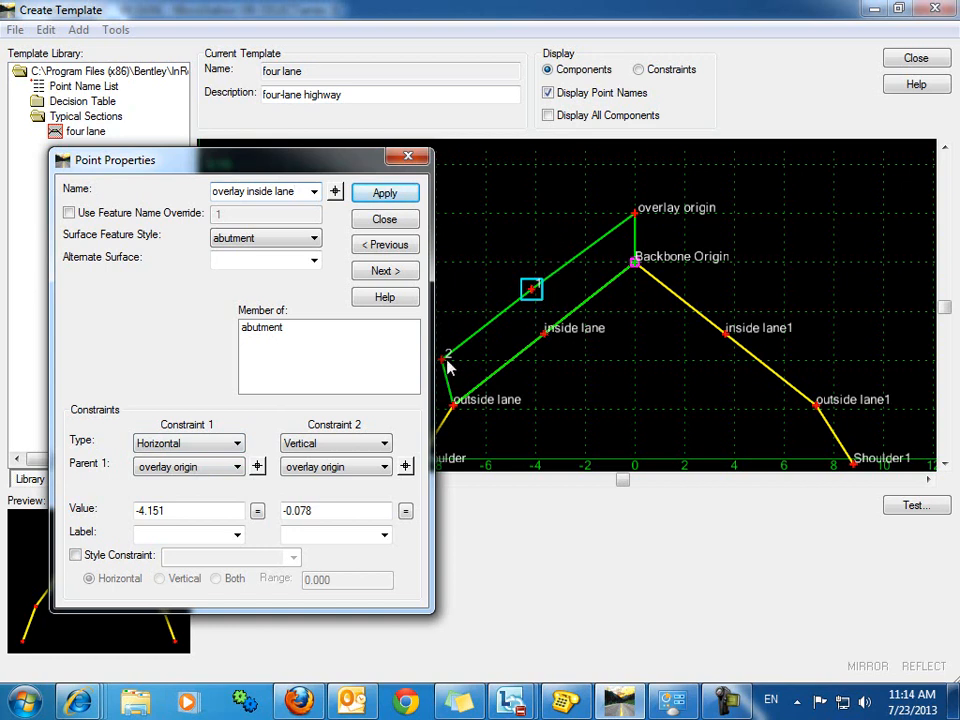
pyautogui.click(384, 218)
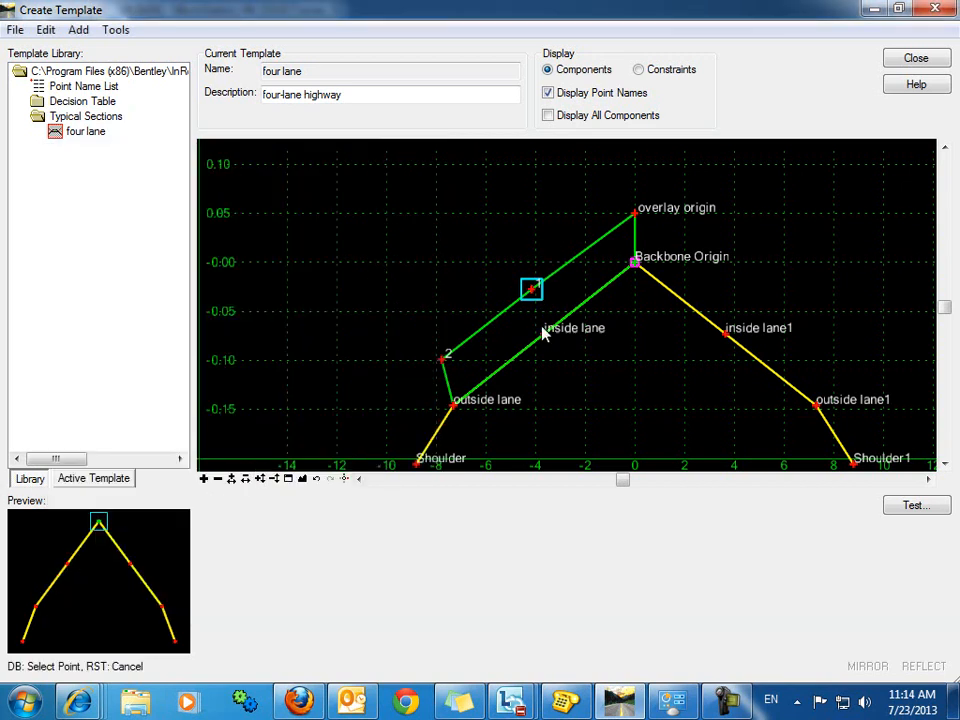
pyautogui.doubleClick(532, 288)
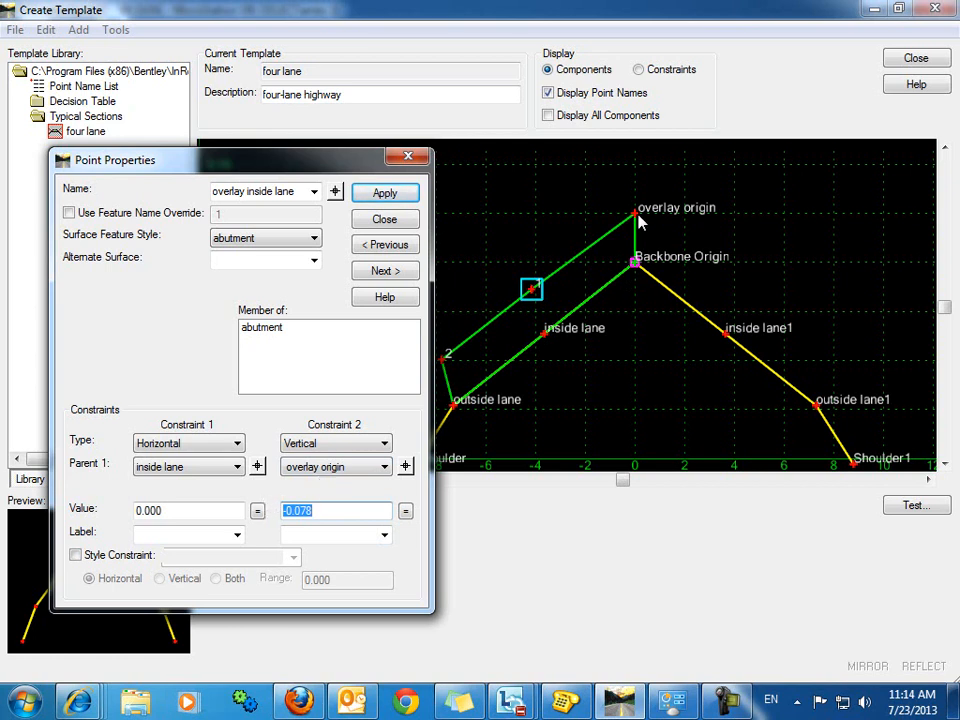
pyautogui.moveTo(636, 212)
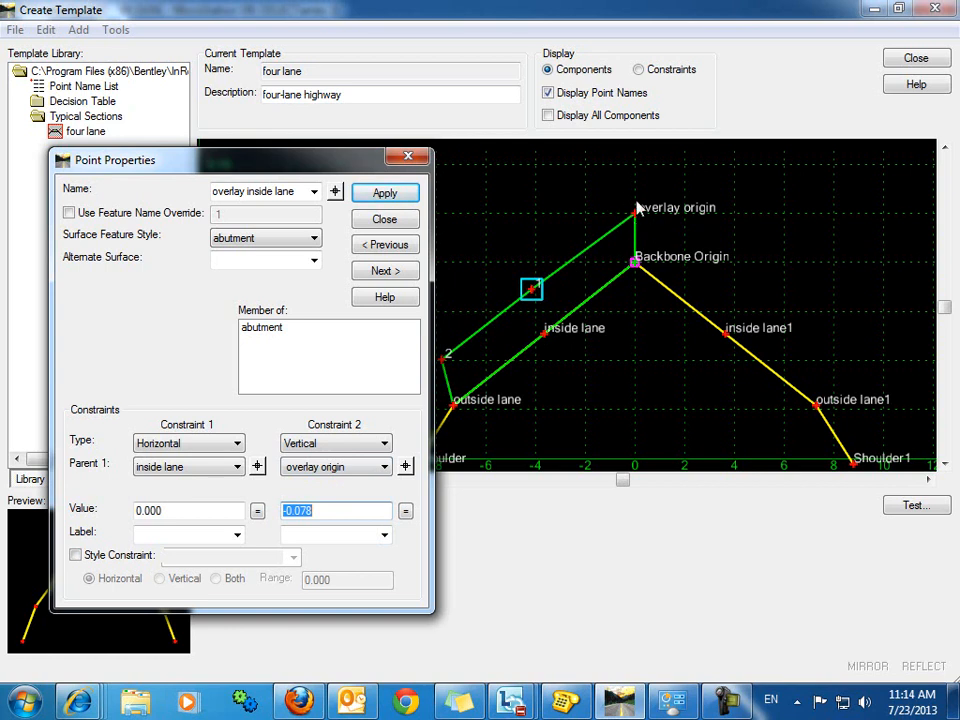
pyautogui.moveTo(548, 340)
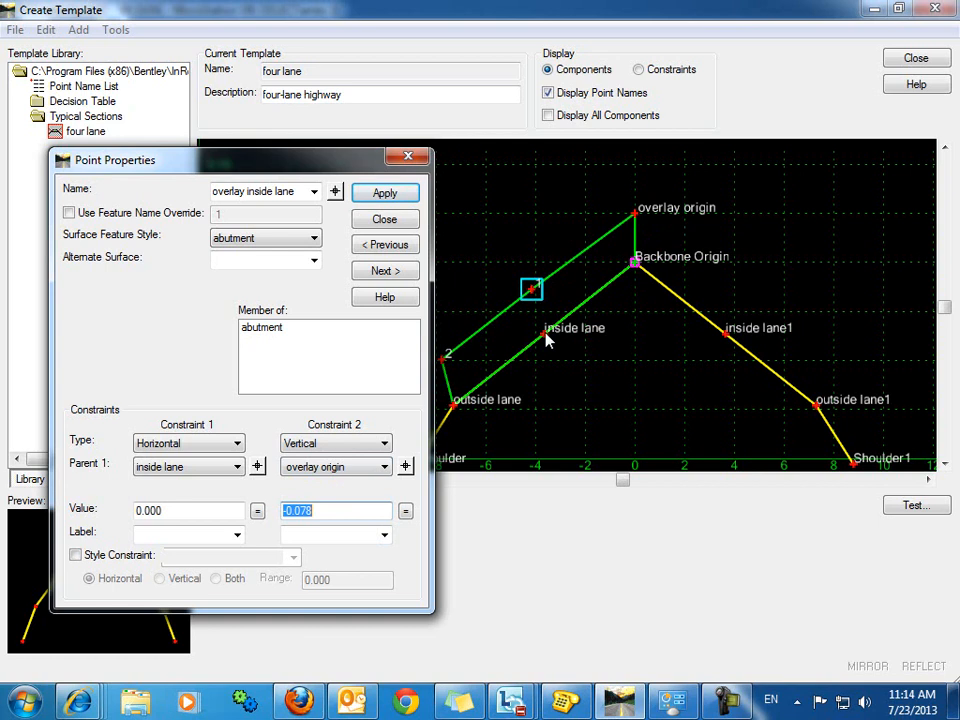
pyautogui.moveTo(560, 328)
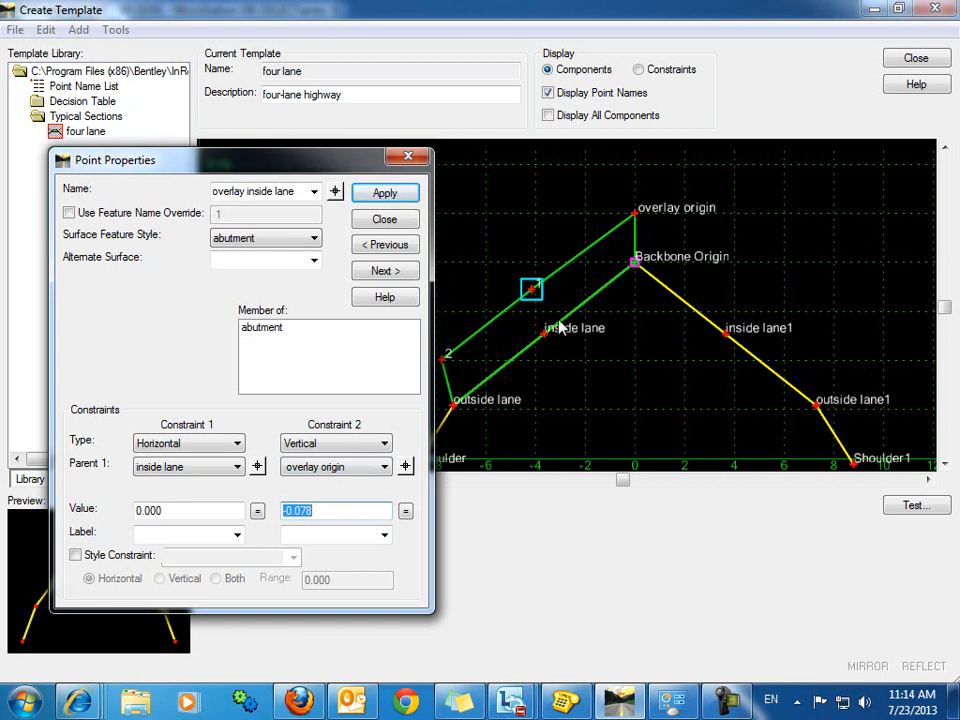
pyautogui.moveTo(630, 268)
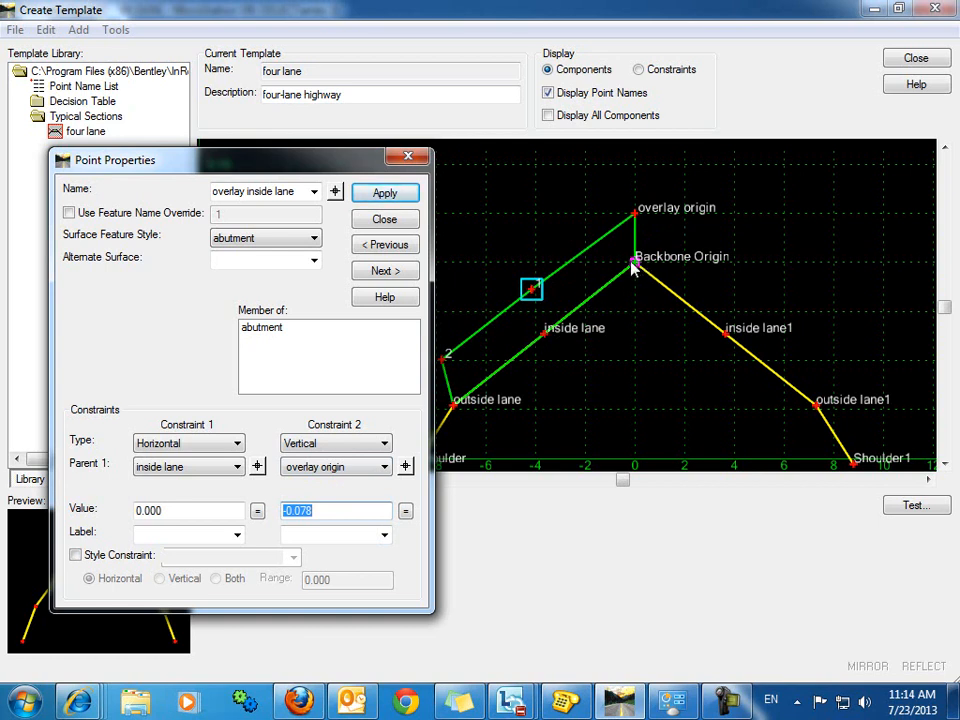
pyautogui.moveTo(412, 488)
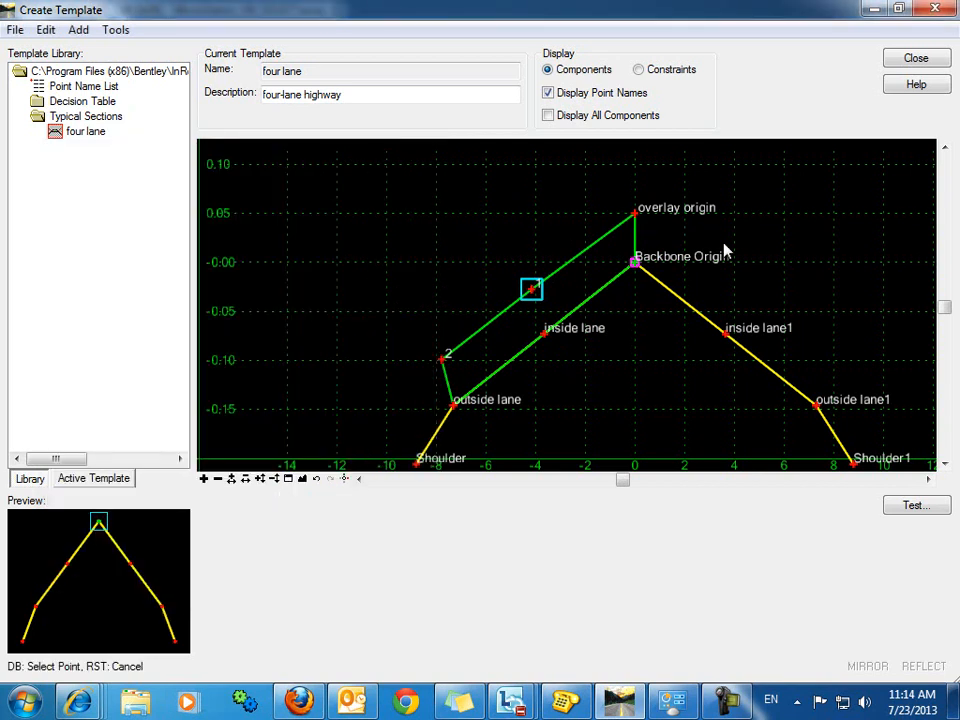
pyautogui.doubleClick(532, 288)
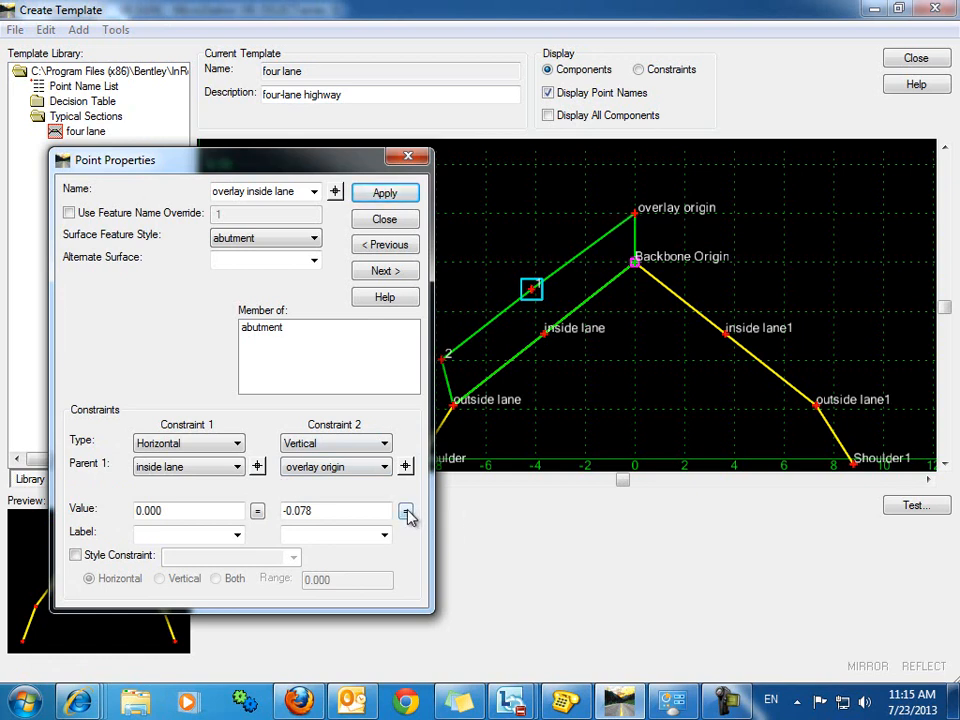
# Step: Make the second constraint a slope whose value equation follows the Backbone Origin–inside lane slope
pyautogui.click(406, 512)
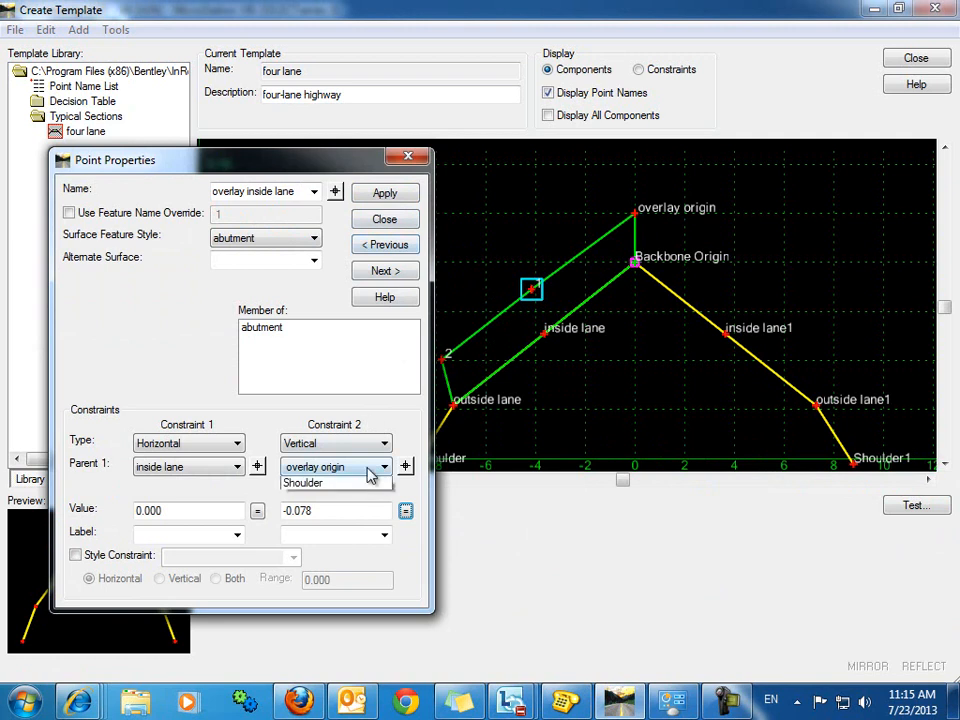
pyautogui.click(384, 444)
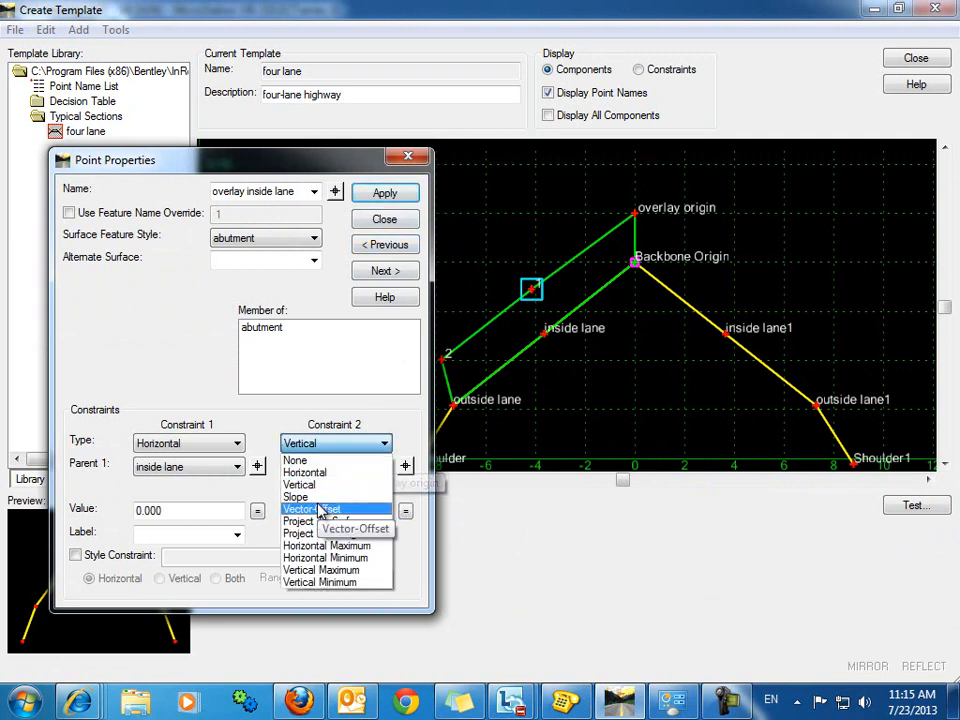
pyautogui.click(300, 484)
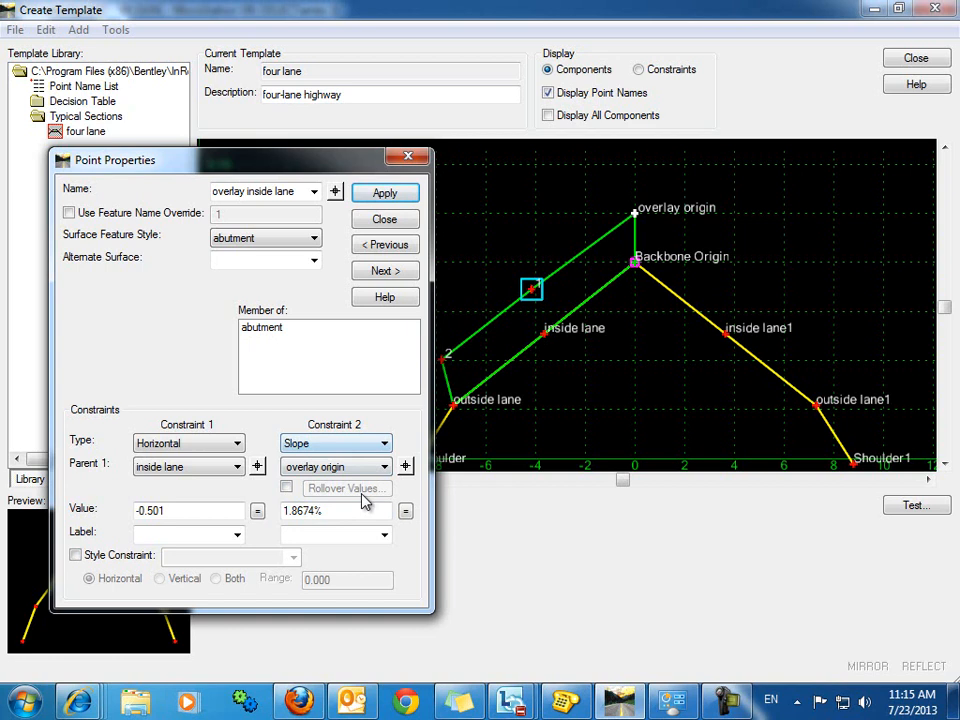
pyautogui.click(404, 510)
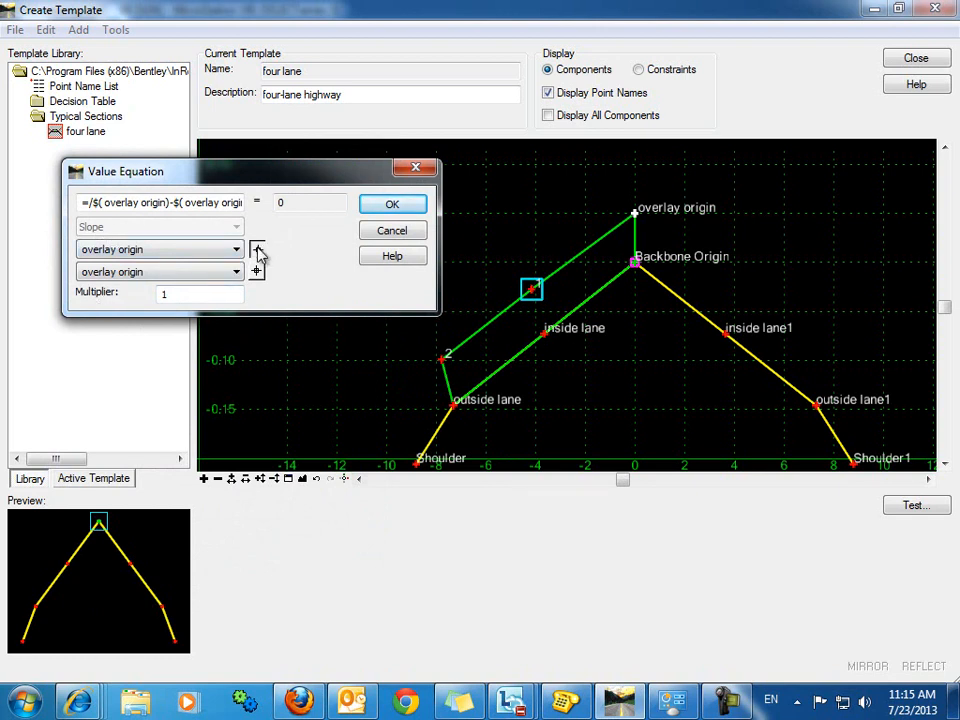
pyautogui.click(160, 248)
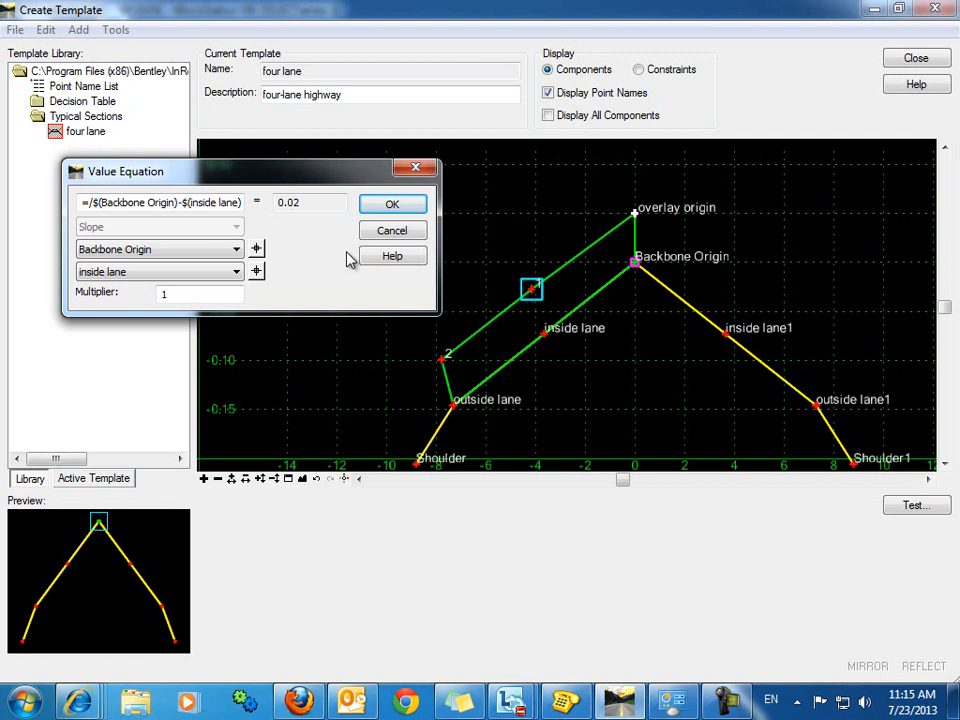
pyautogui.click(392, 204)
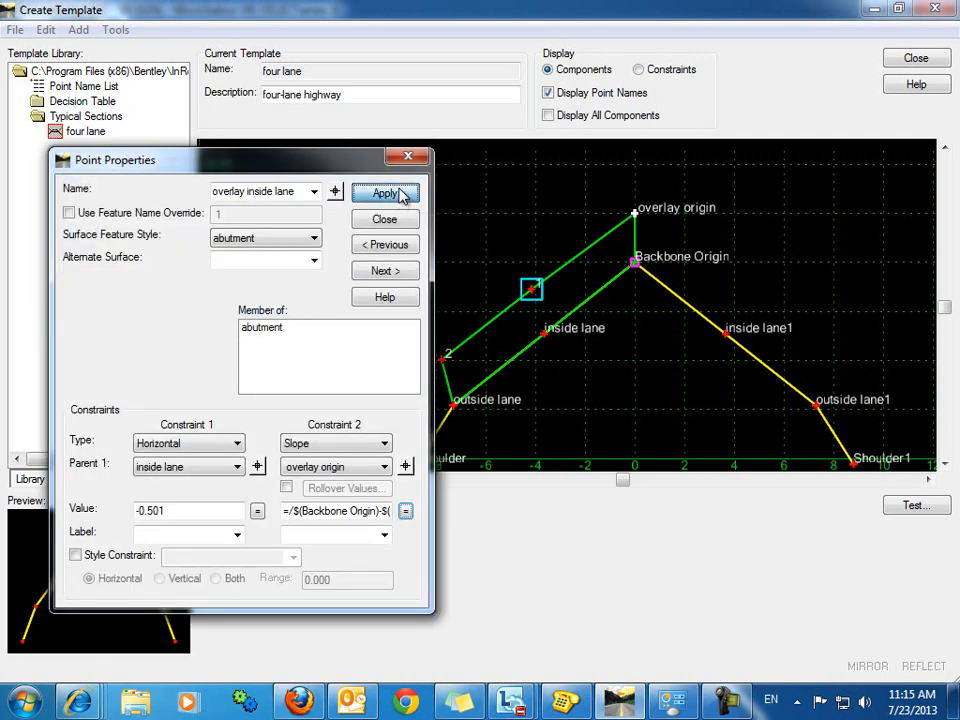
pyautogui.click(384, 192)
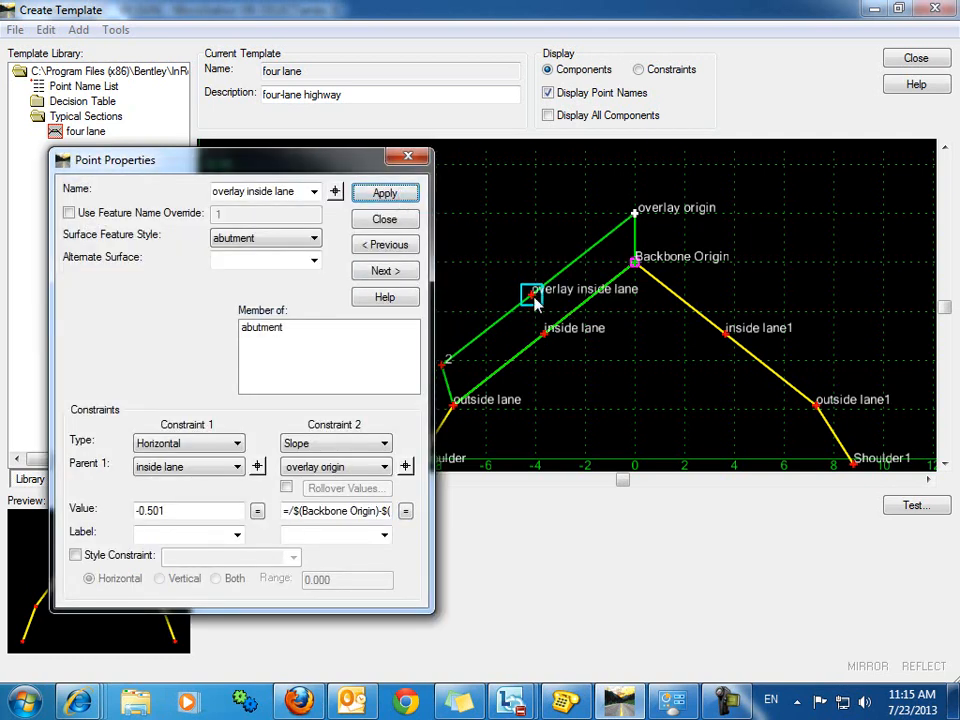
pyautogui.moveTo(616, 244)
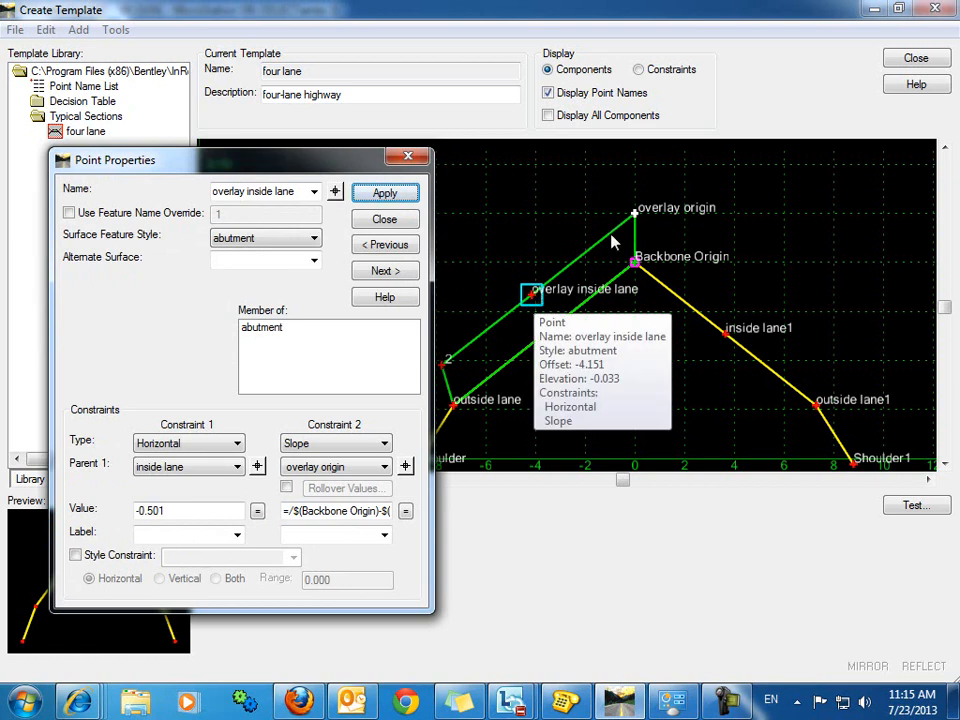
pyautogui.moveTo(638, 284)
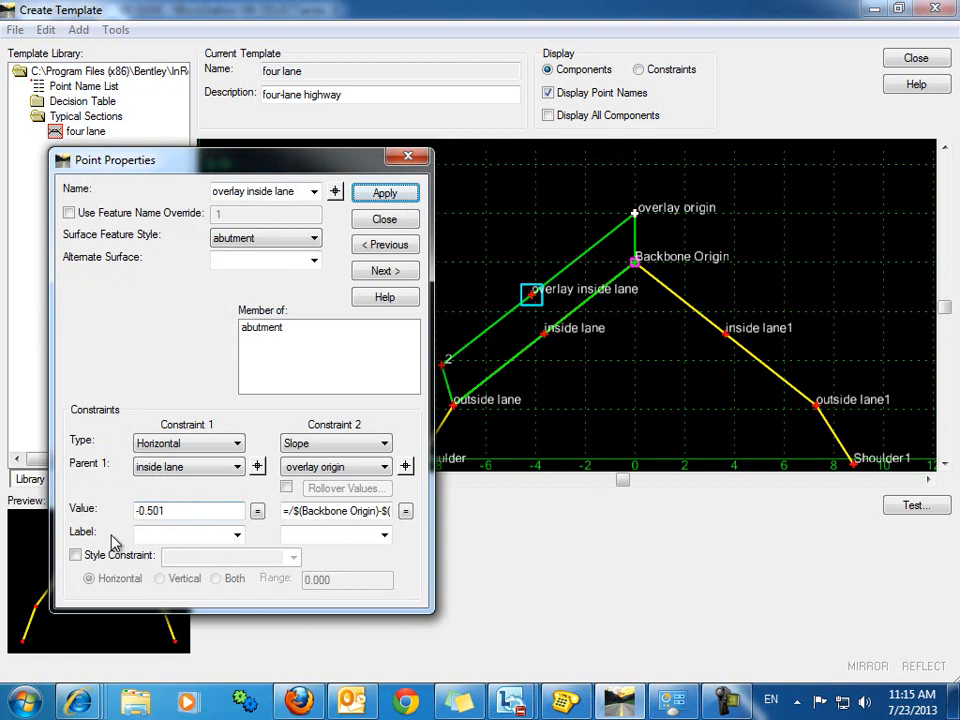
pyautogui.moveTo(98, 524)
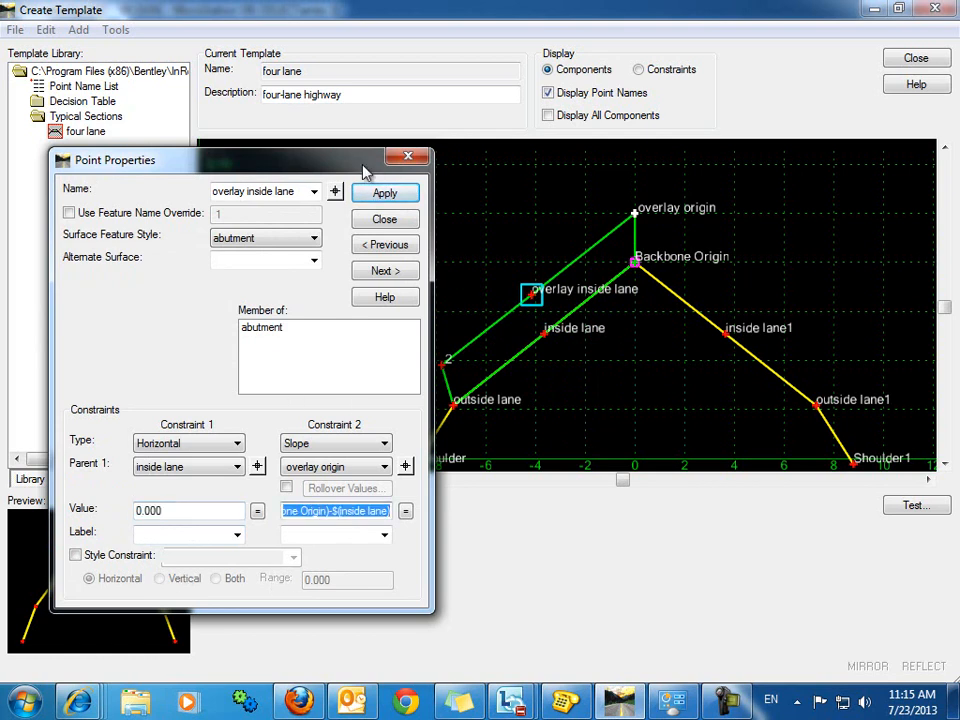
# Step: Apply a zero horizontal offset so overlay inside lane sits directly above inside lane
pyautogui.click(384, 192)
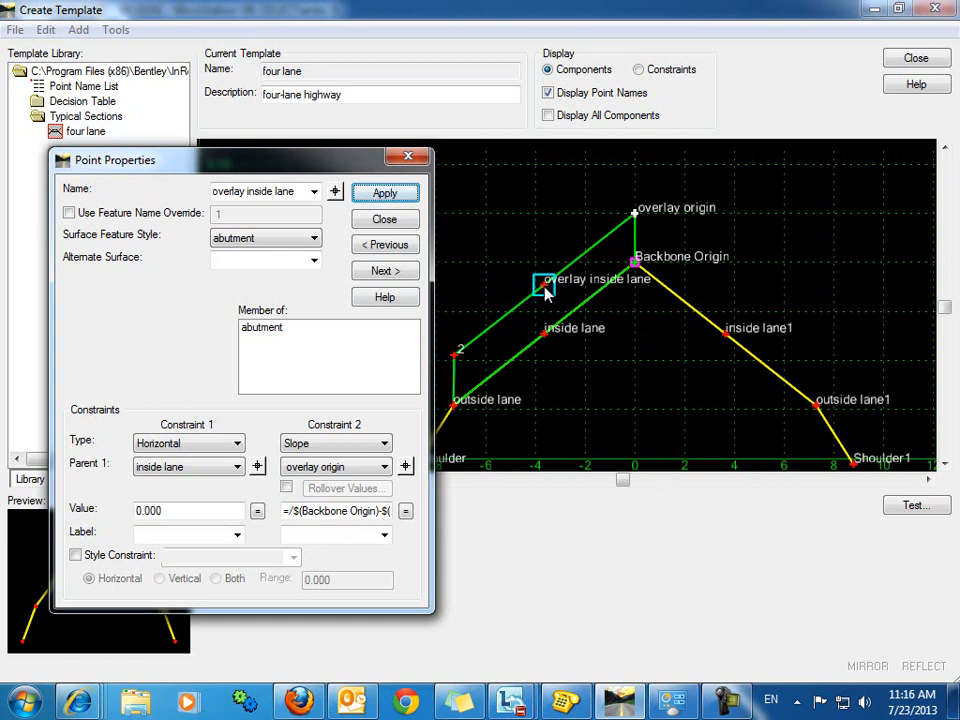
pyautogui.moveTo(544, 340)
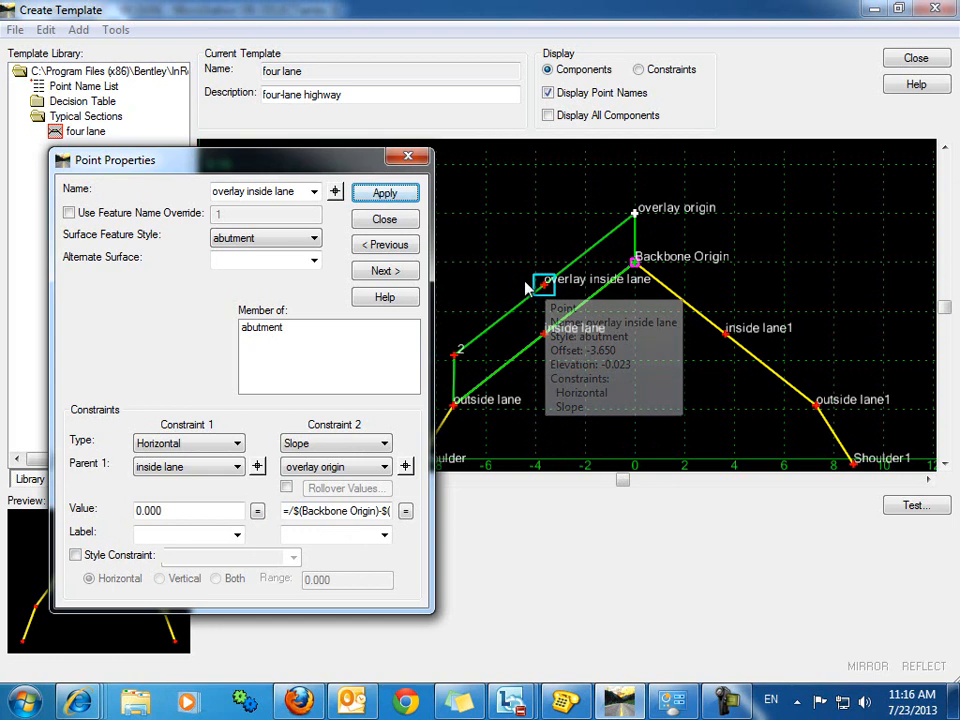
pyautogui.click(384, 218)
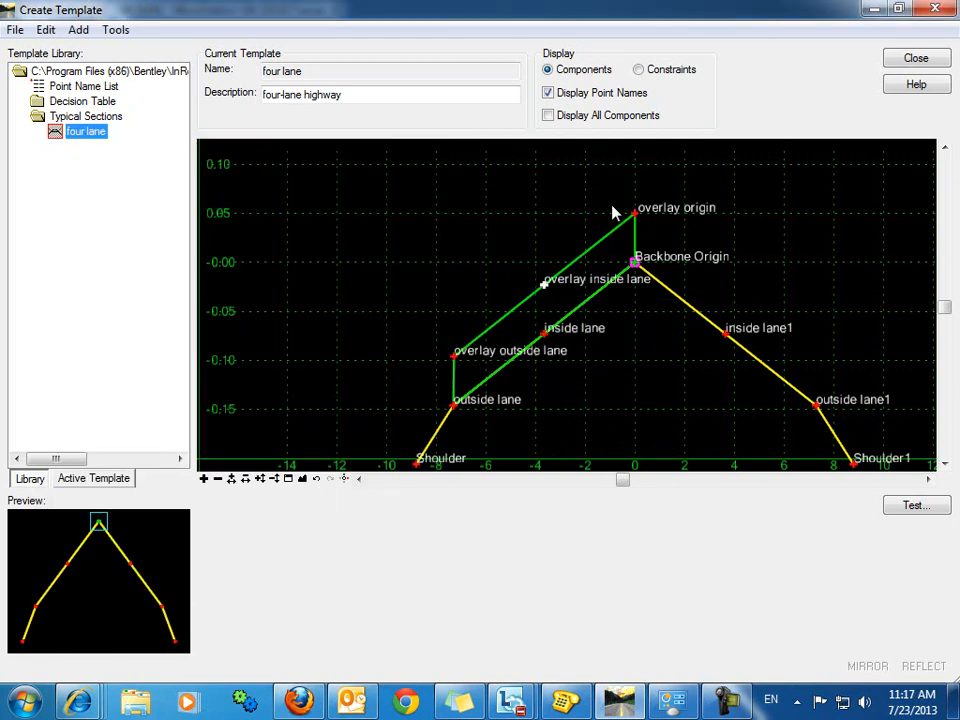
pyautogui.moveTo(458, 362)
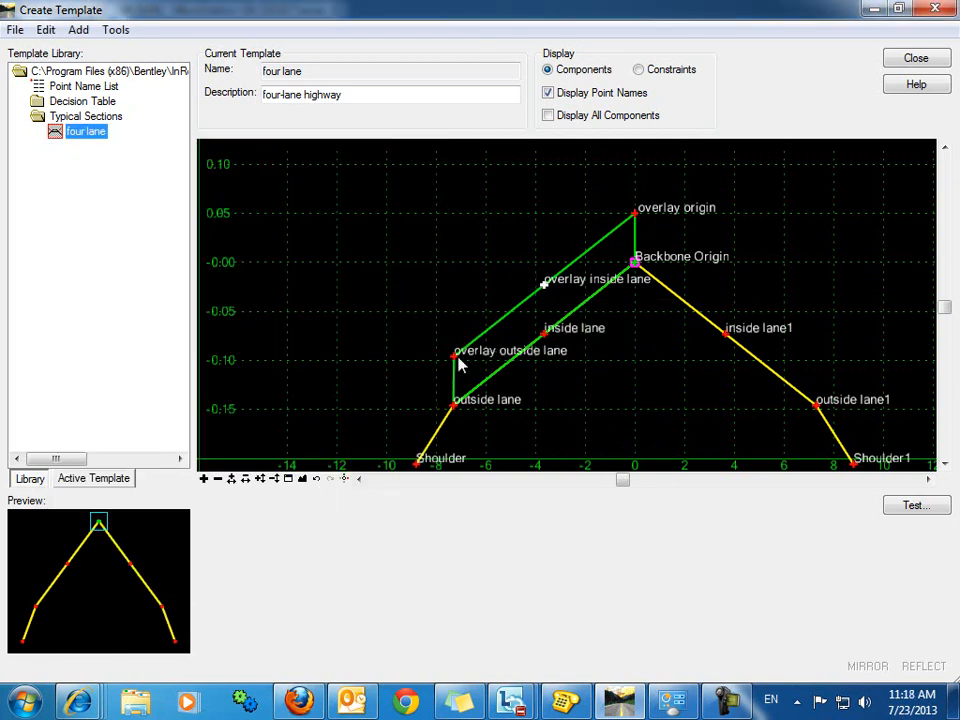
pyautogui.moveTo(432, 504)
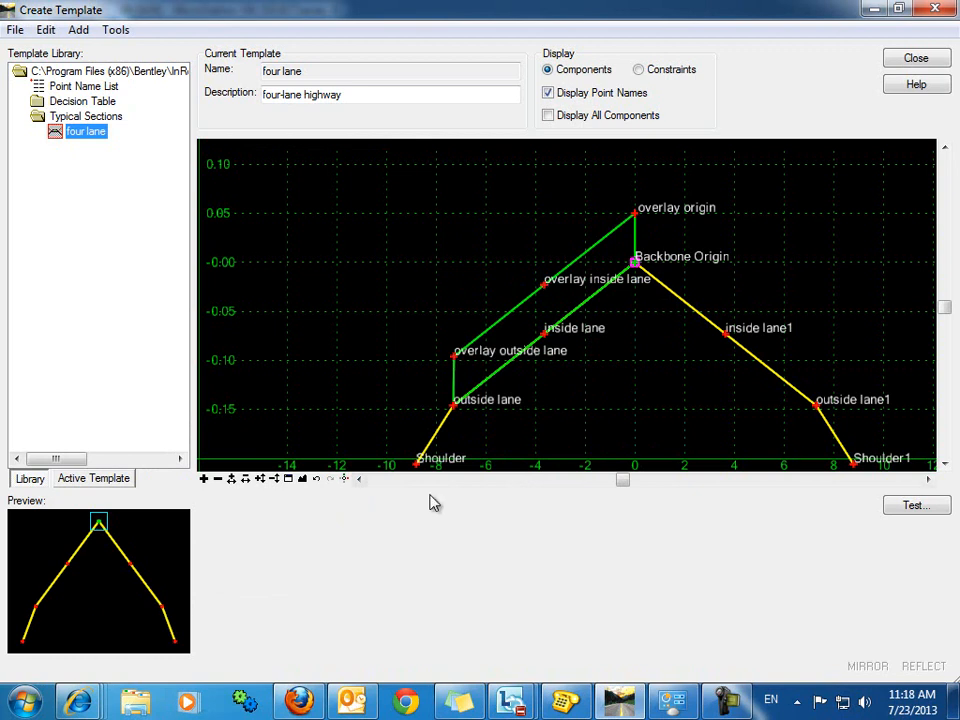
# Step: Give overlay outside lane a slope constraint from overlay inside lane with an equation referencing inside lane
pyautogui.doubleClick(452, 352)
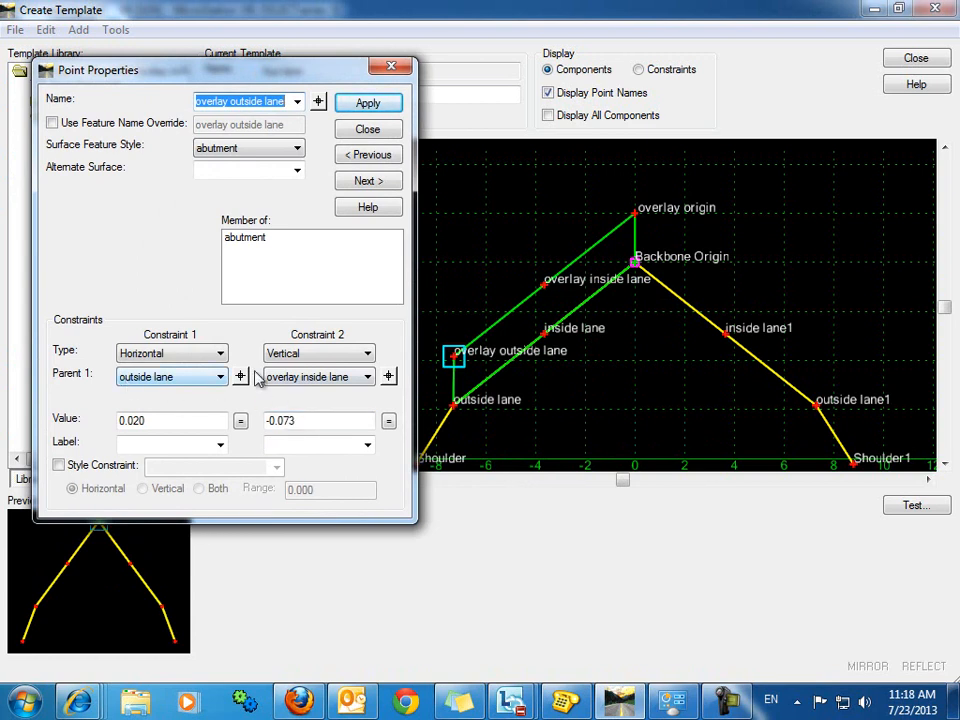
pyautogui.click(368, 128)
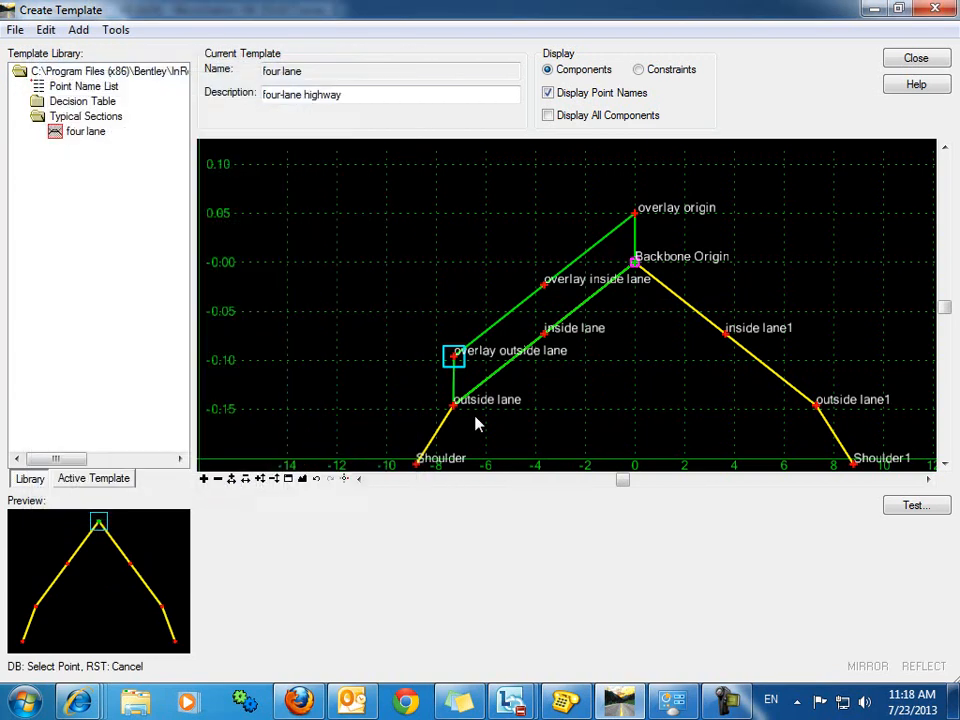
pyautogui.doubleClick(452, 356)
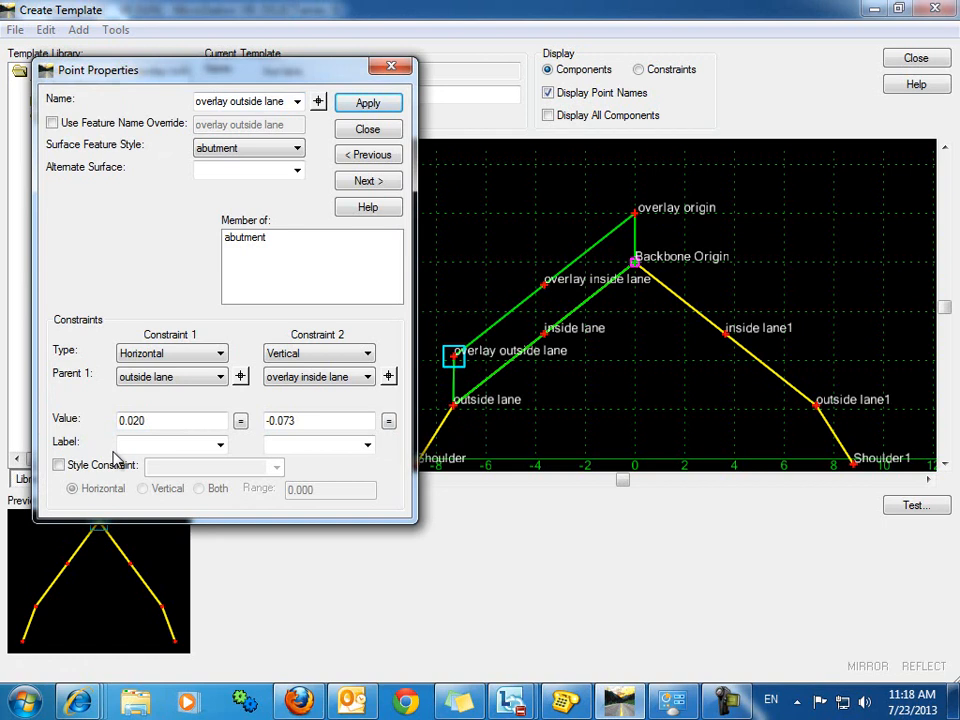
pyautogui.click(318, 352)
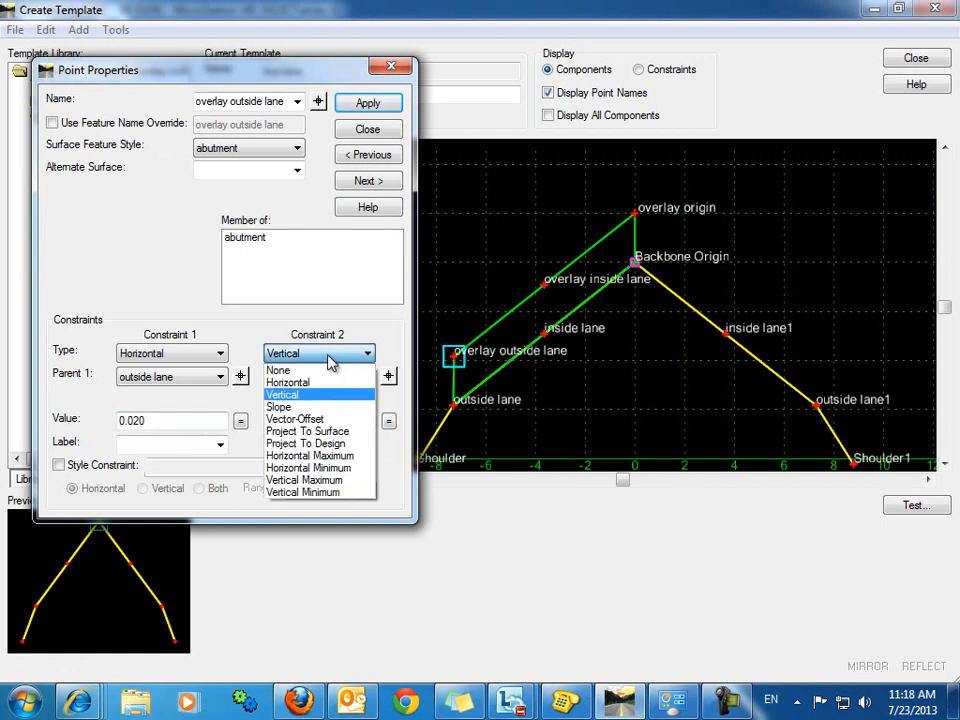
pyautogui.click(278, 406)
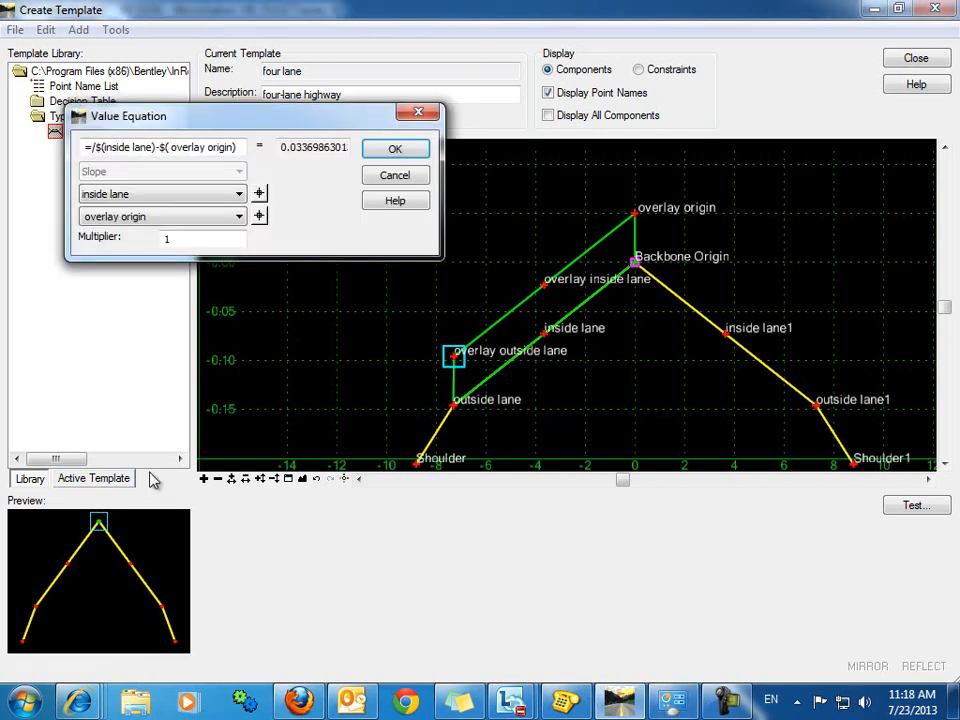
pyautogui.click(394, 148)
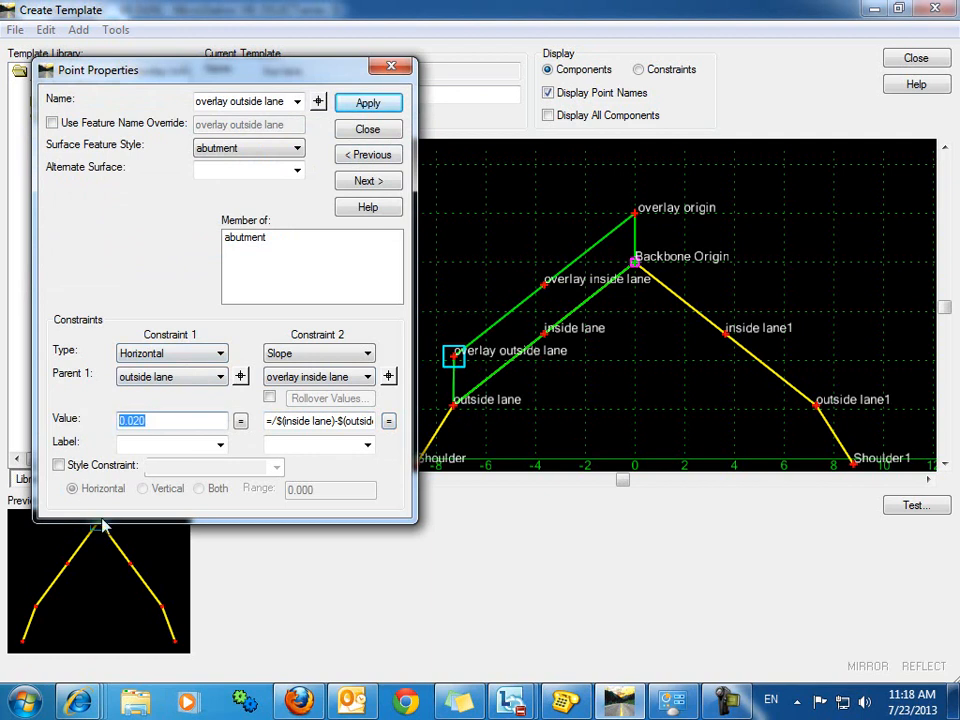
pyautogui.click(368, 104)
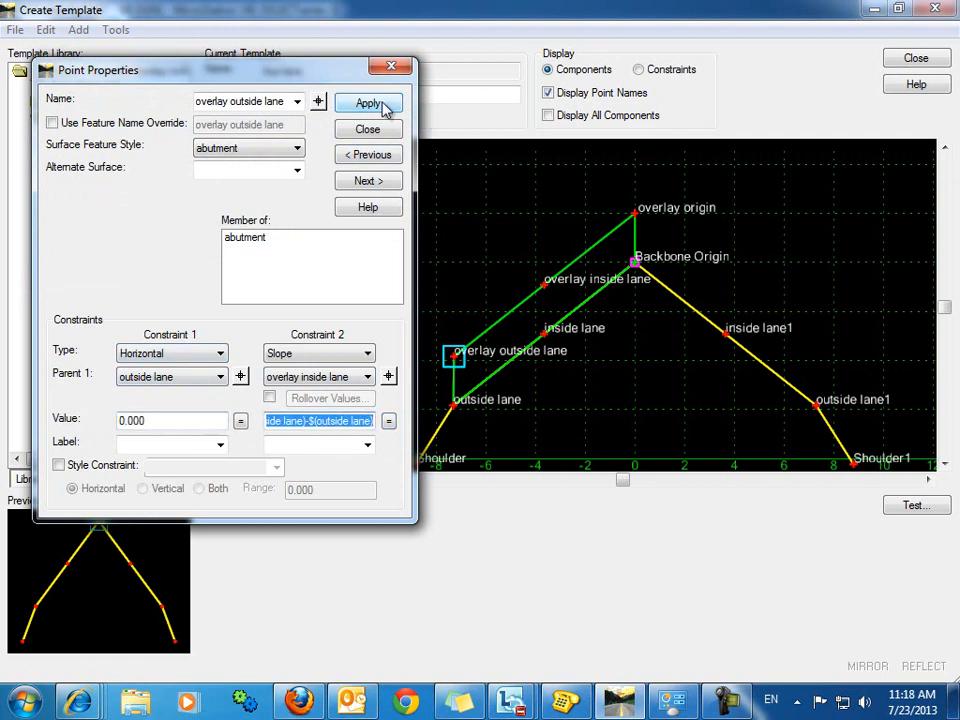
pyautogui.click(368, 104)
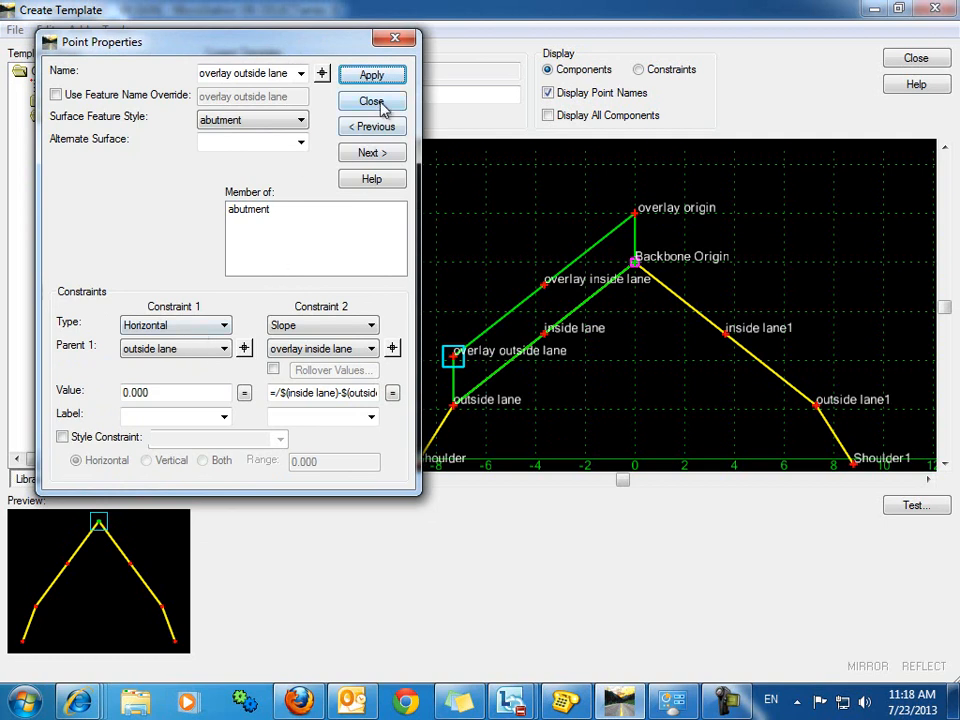
pyautogui.click(372, 100)
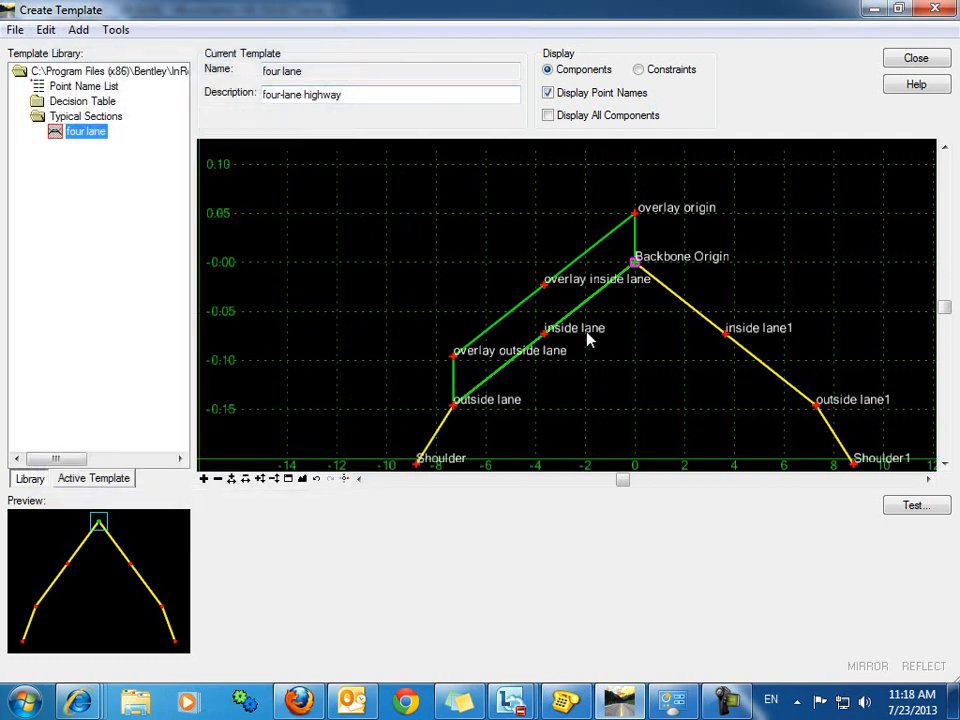
pyautogui.moveTo(456, 412)
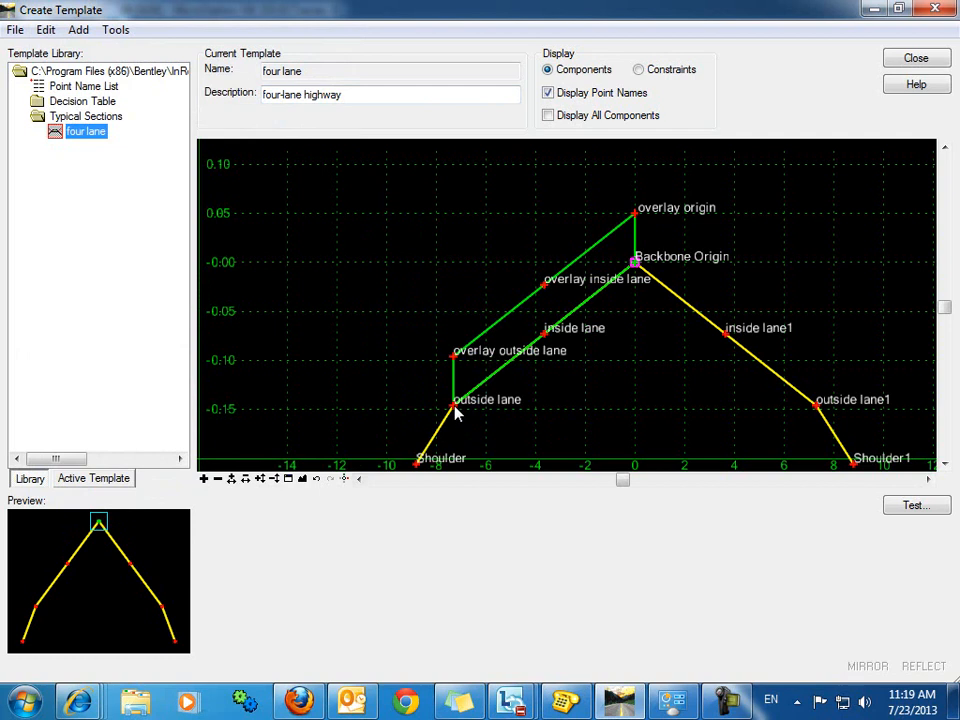
pyautogui.moveTo(456, 410)
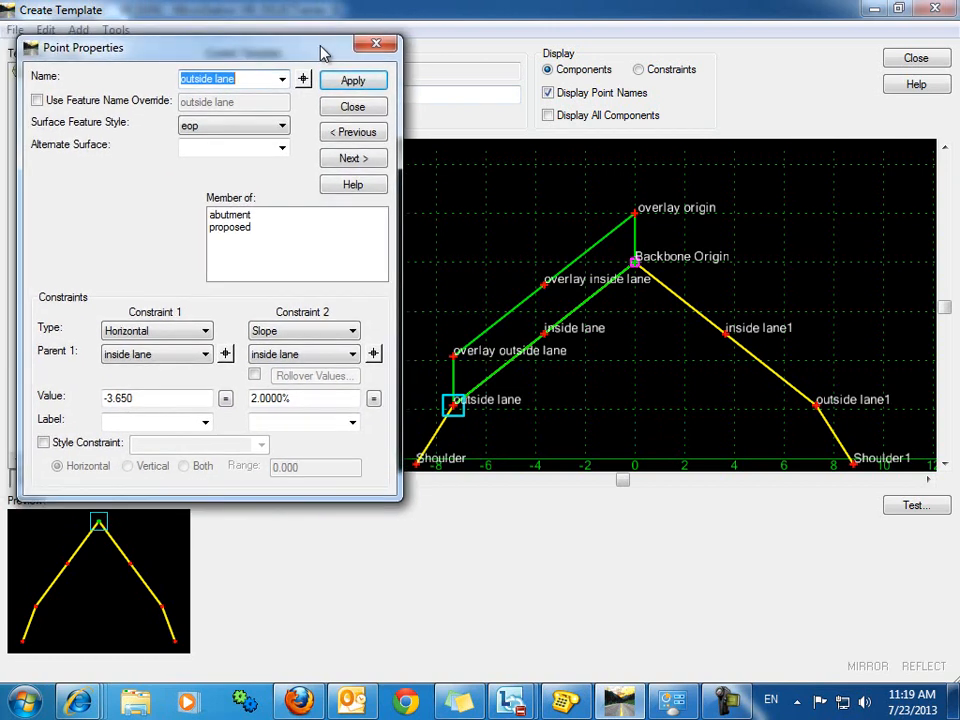
pyautogui.moveTo(448, 388)
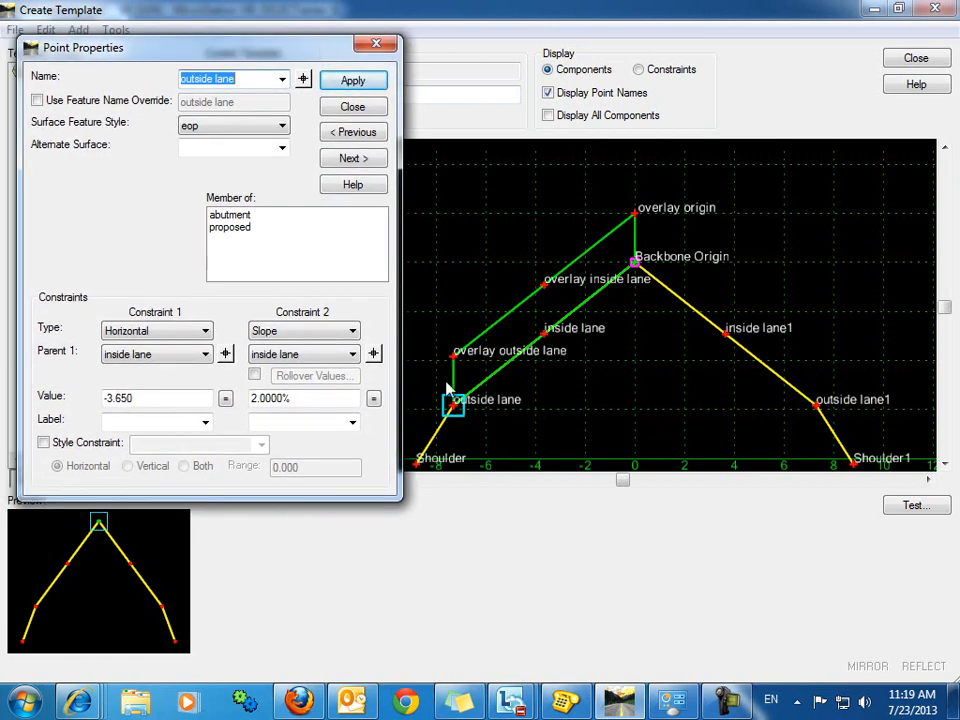
pyautogui.moveTo(544, 338)
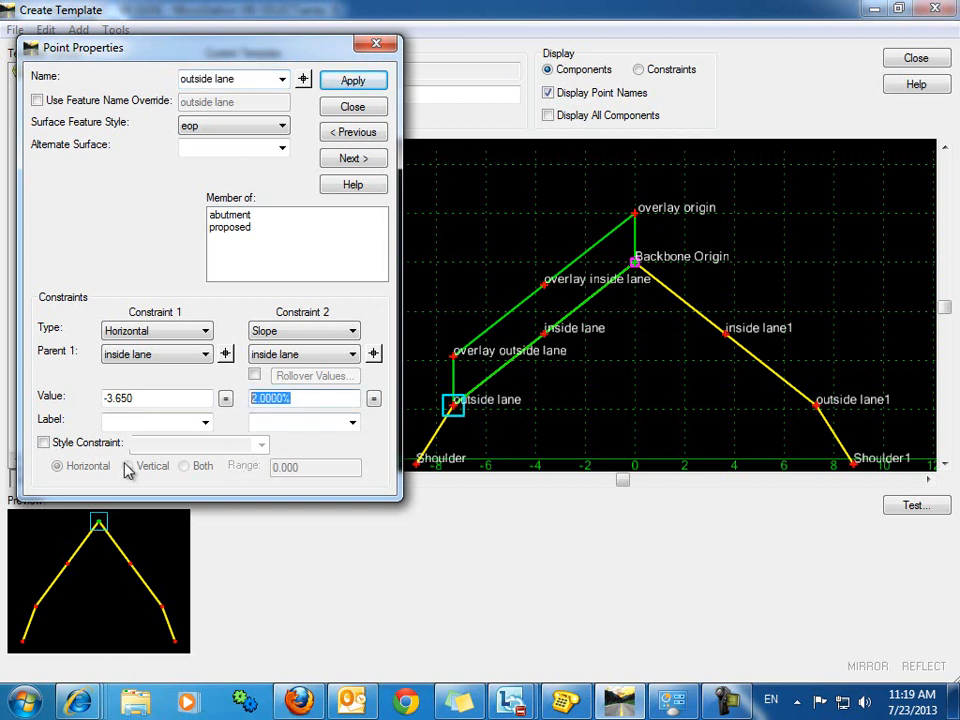
# Step: Change the outside lane slope from inside lane to 3.0000% and apply it
pyautogui.click(352, 80)
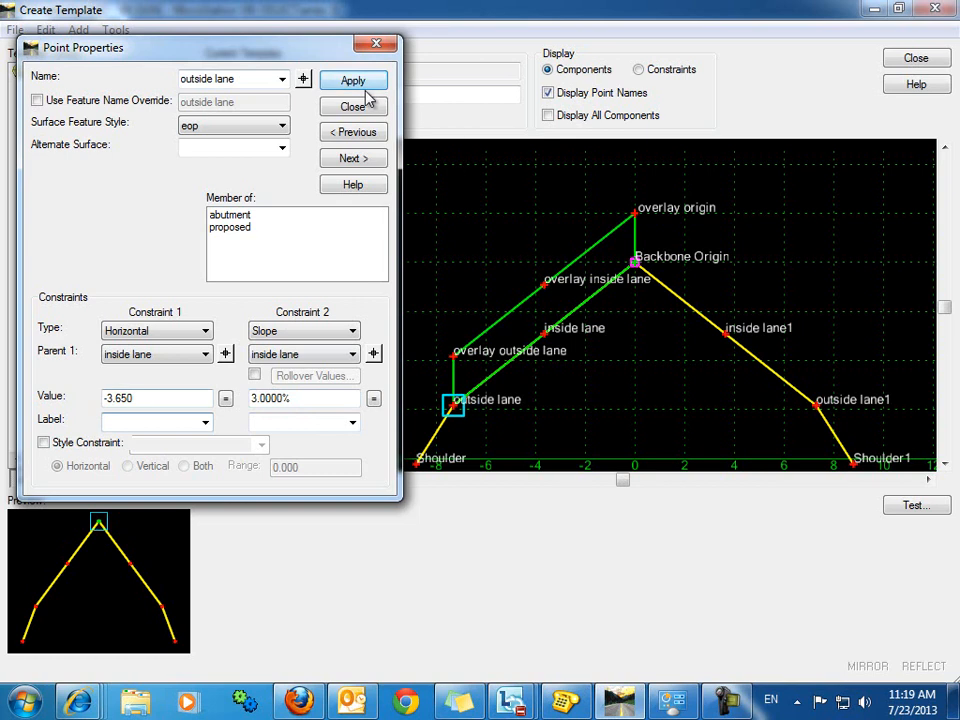
pyautogui.click(352, 80)
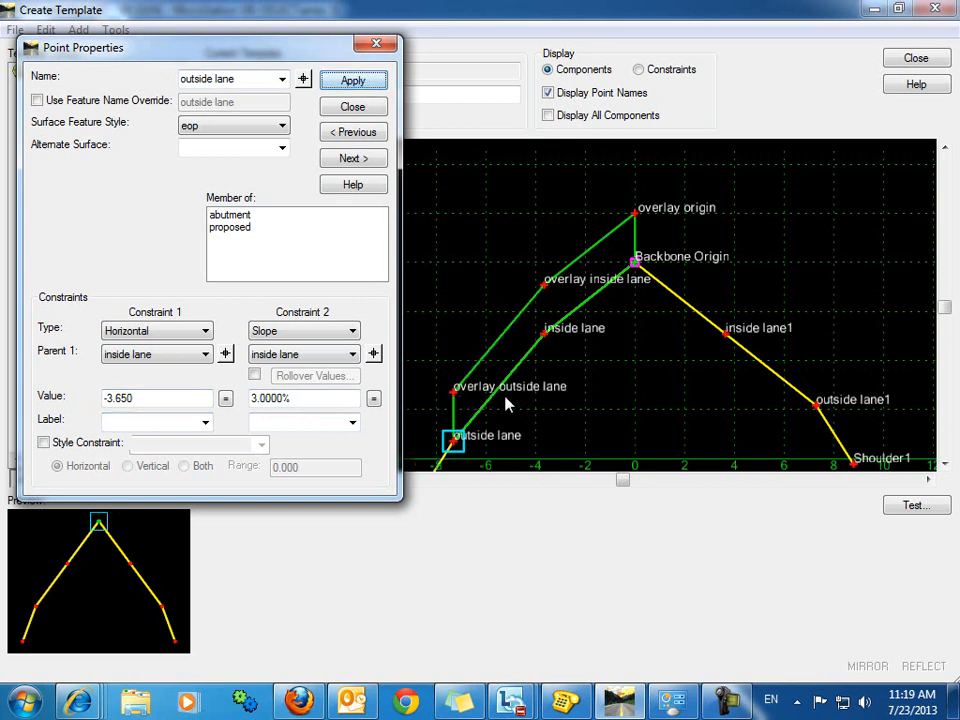
pyautogui.moveTo(448, 390)
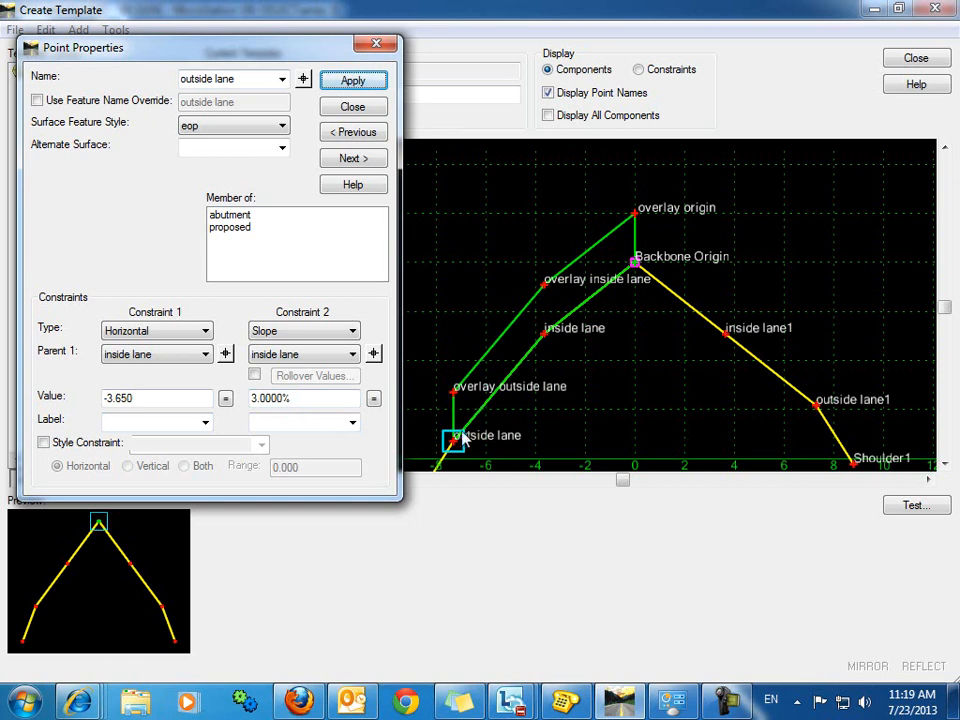
pyautogui.moveTo(480, 418)
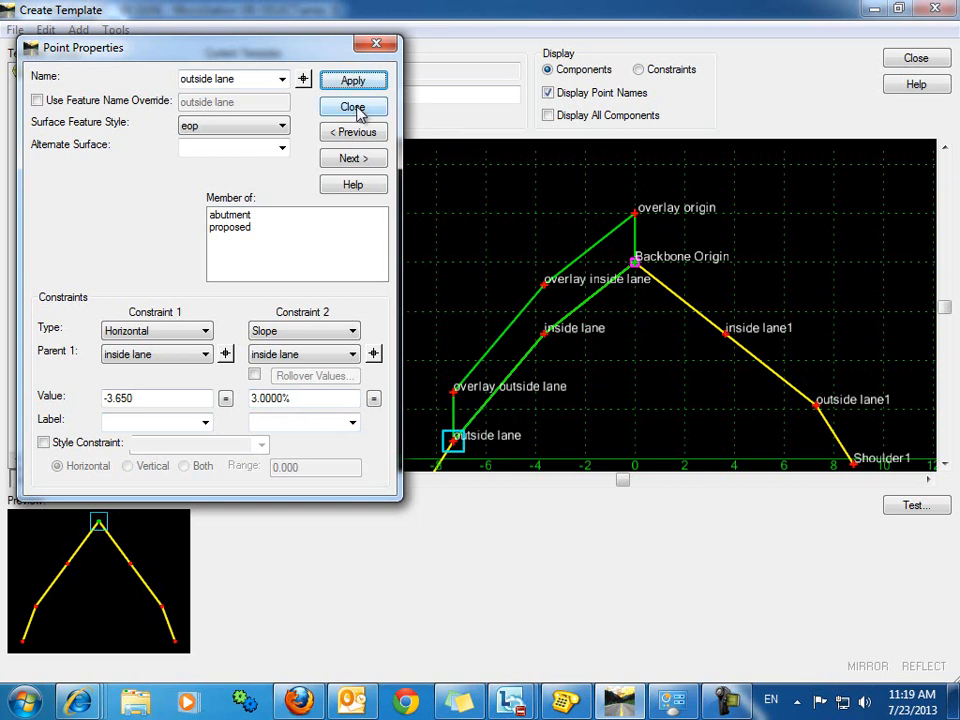
pyautogui.click(352, 108)
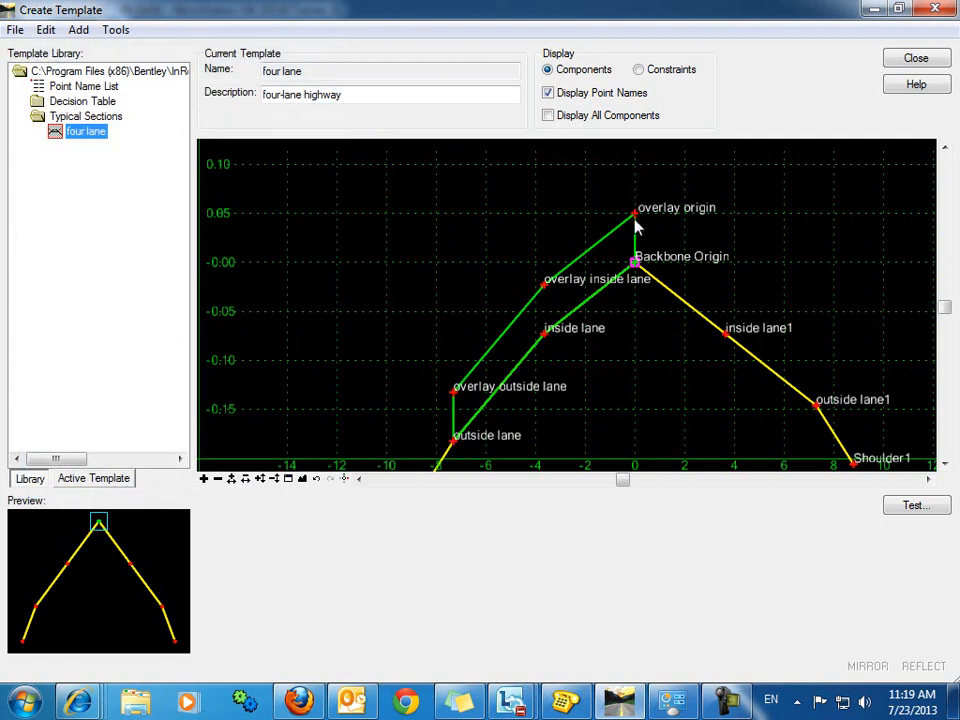
# Step: Move the overlay origin point to a new spot to check the overlay follows the lanes
pyautogui.rightClick(632, 212)
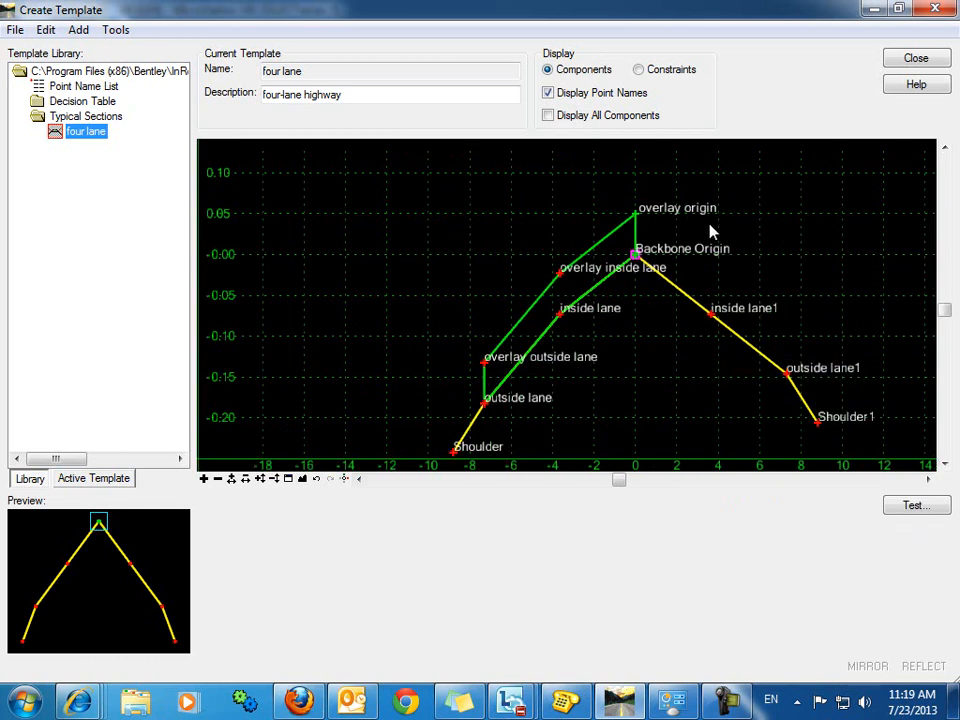
pyautogui.rightClick(636, 212)
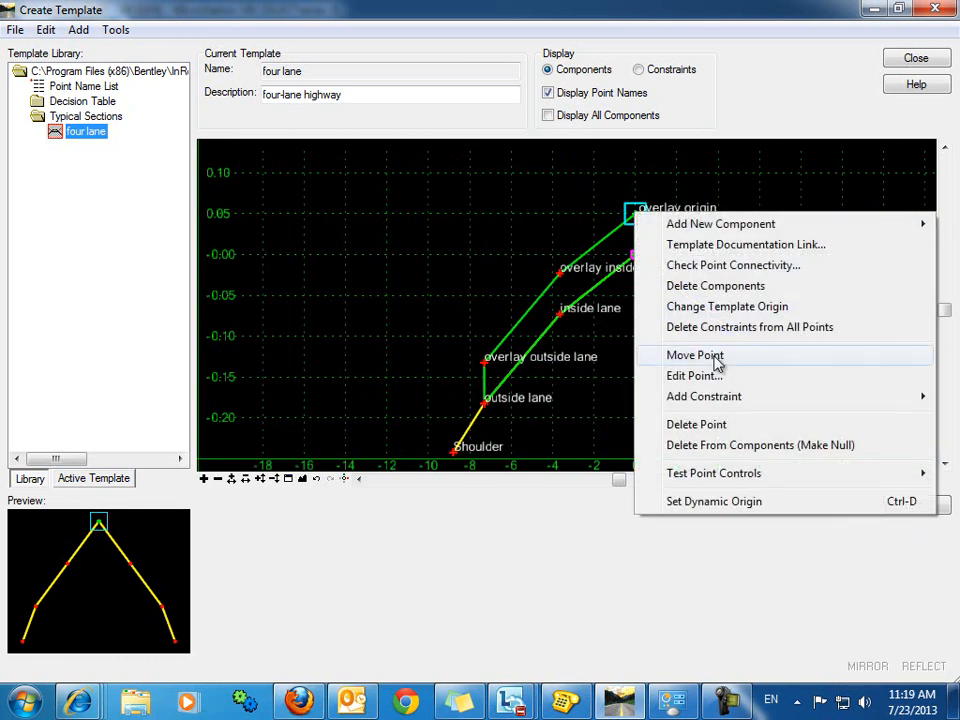
pyautogui.click(694, 356)
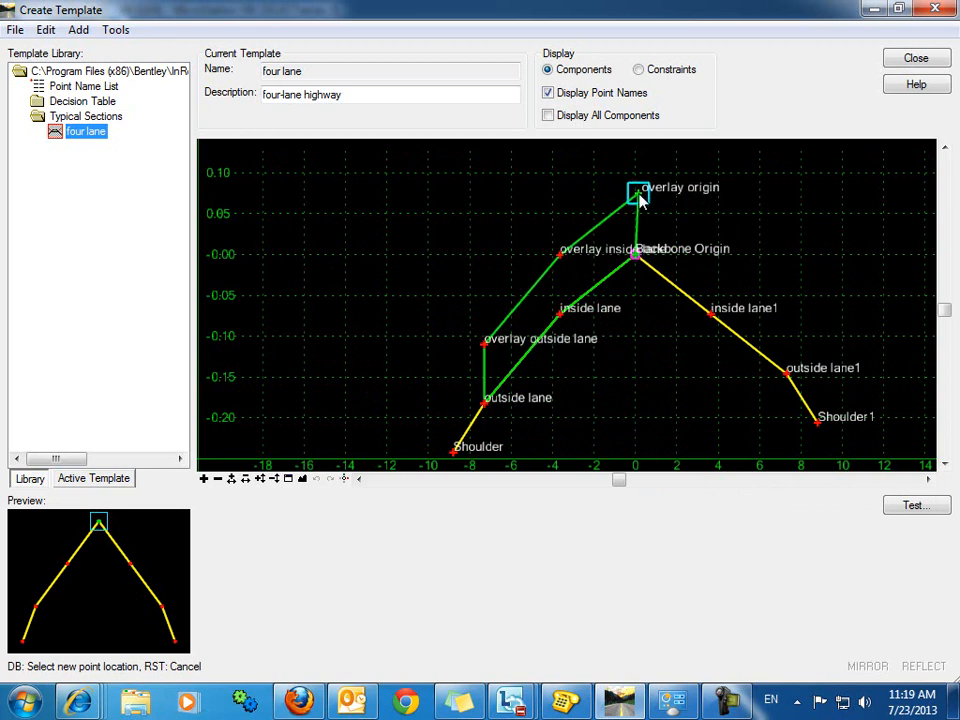
pyautogui.moveTo(638, 192); pyautogui.dragTo(636, 204)
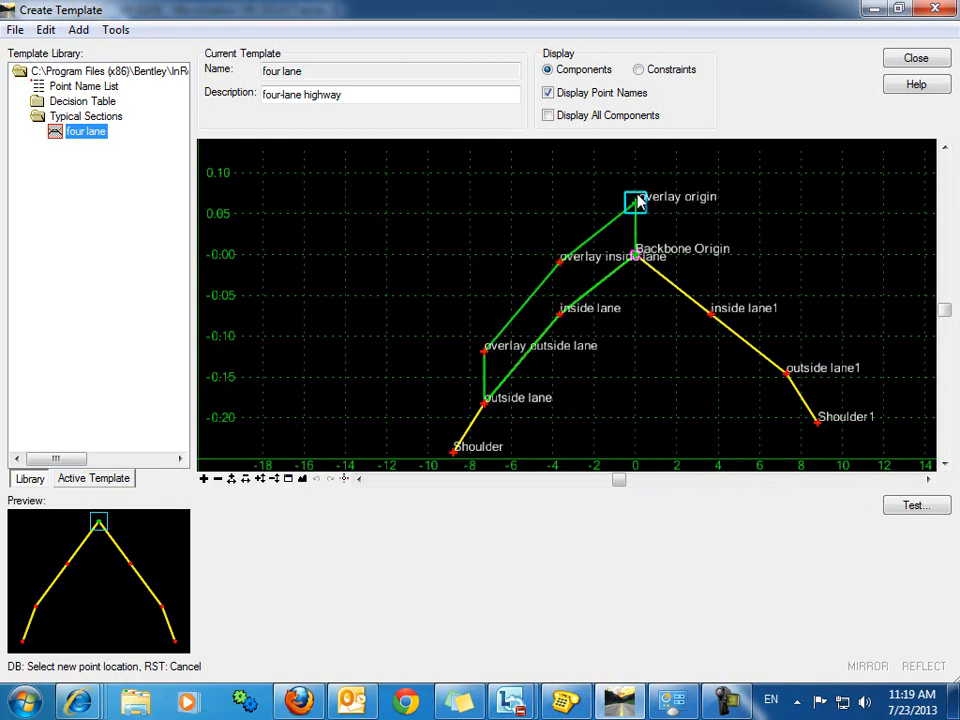